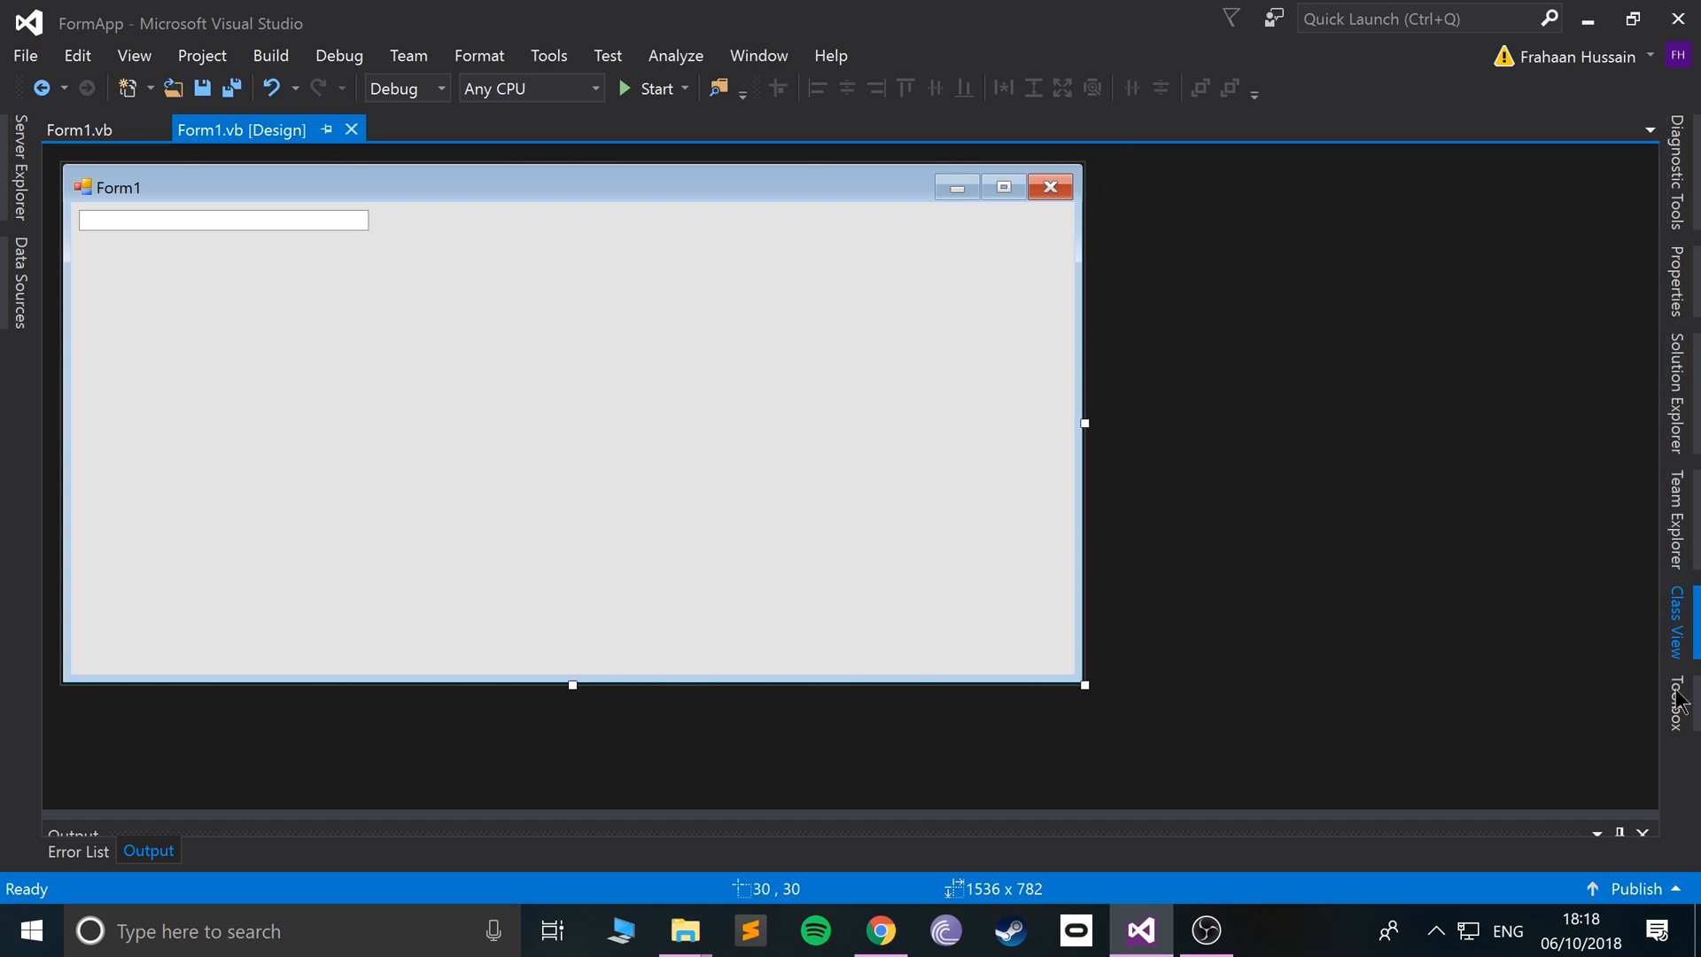
Drag a Label from the Toolbox onto Form1 and position it below the TextBox.
{"action": "left_click", "coordinate": [1686, 702]}
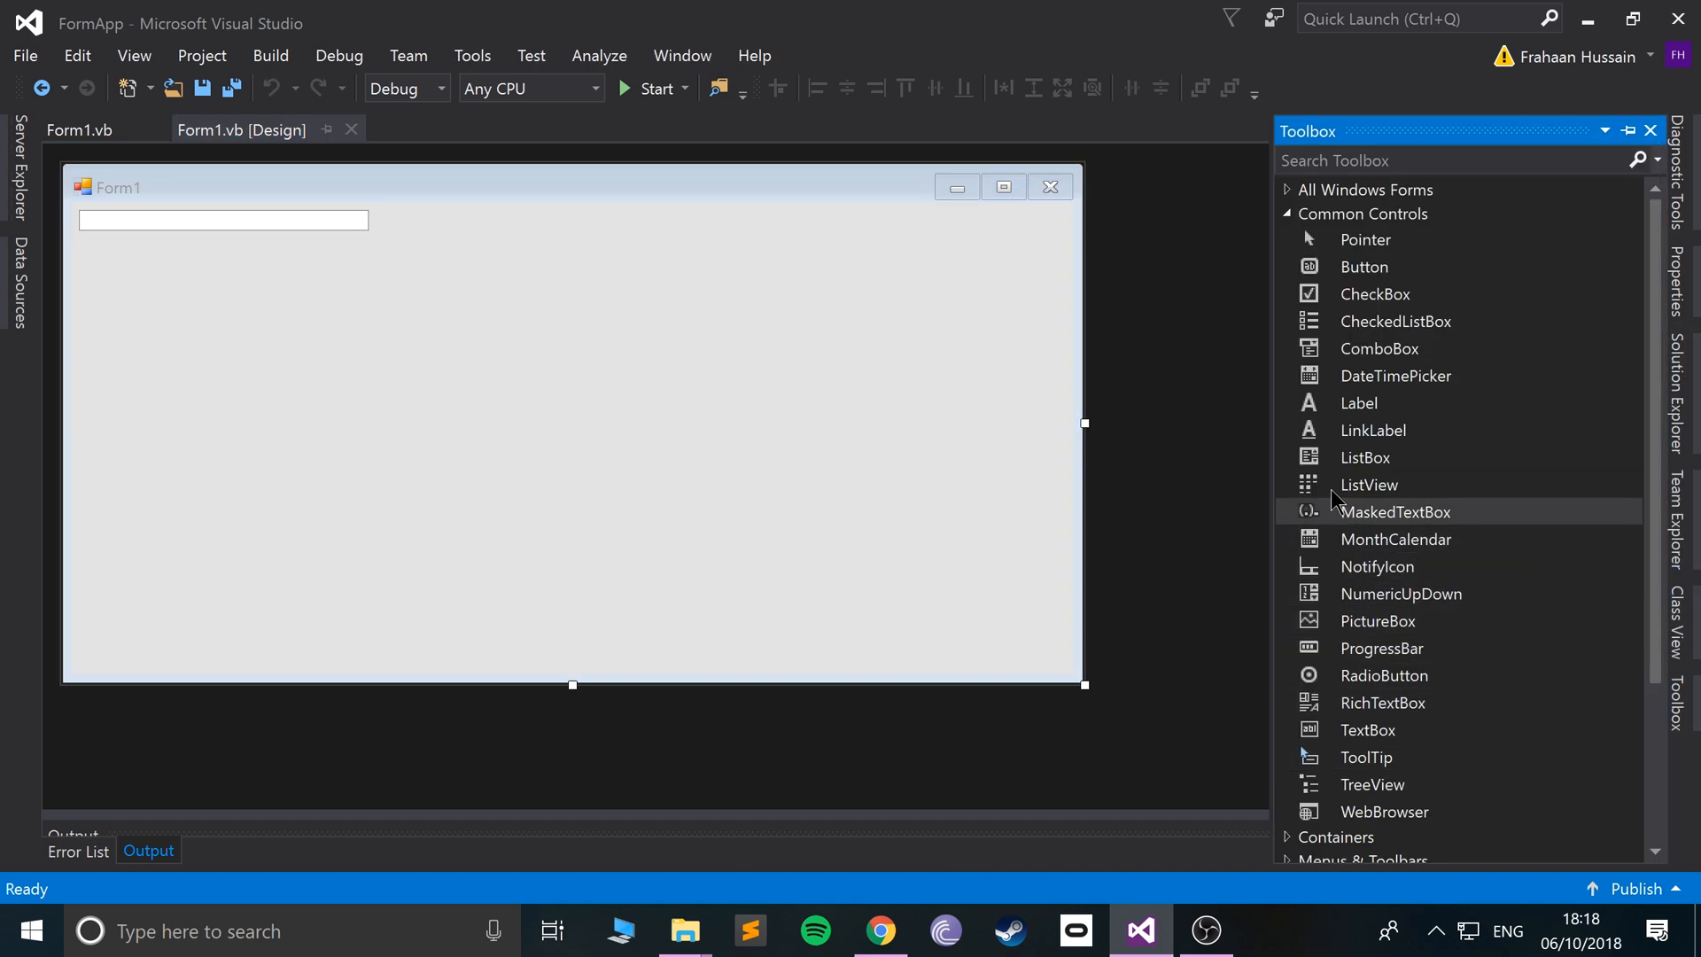
{"action": "left_click", "coordinate": [1358, 403]}
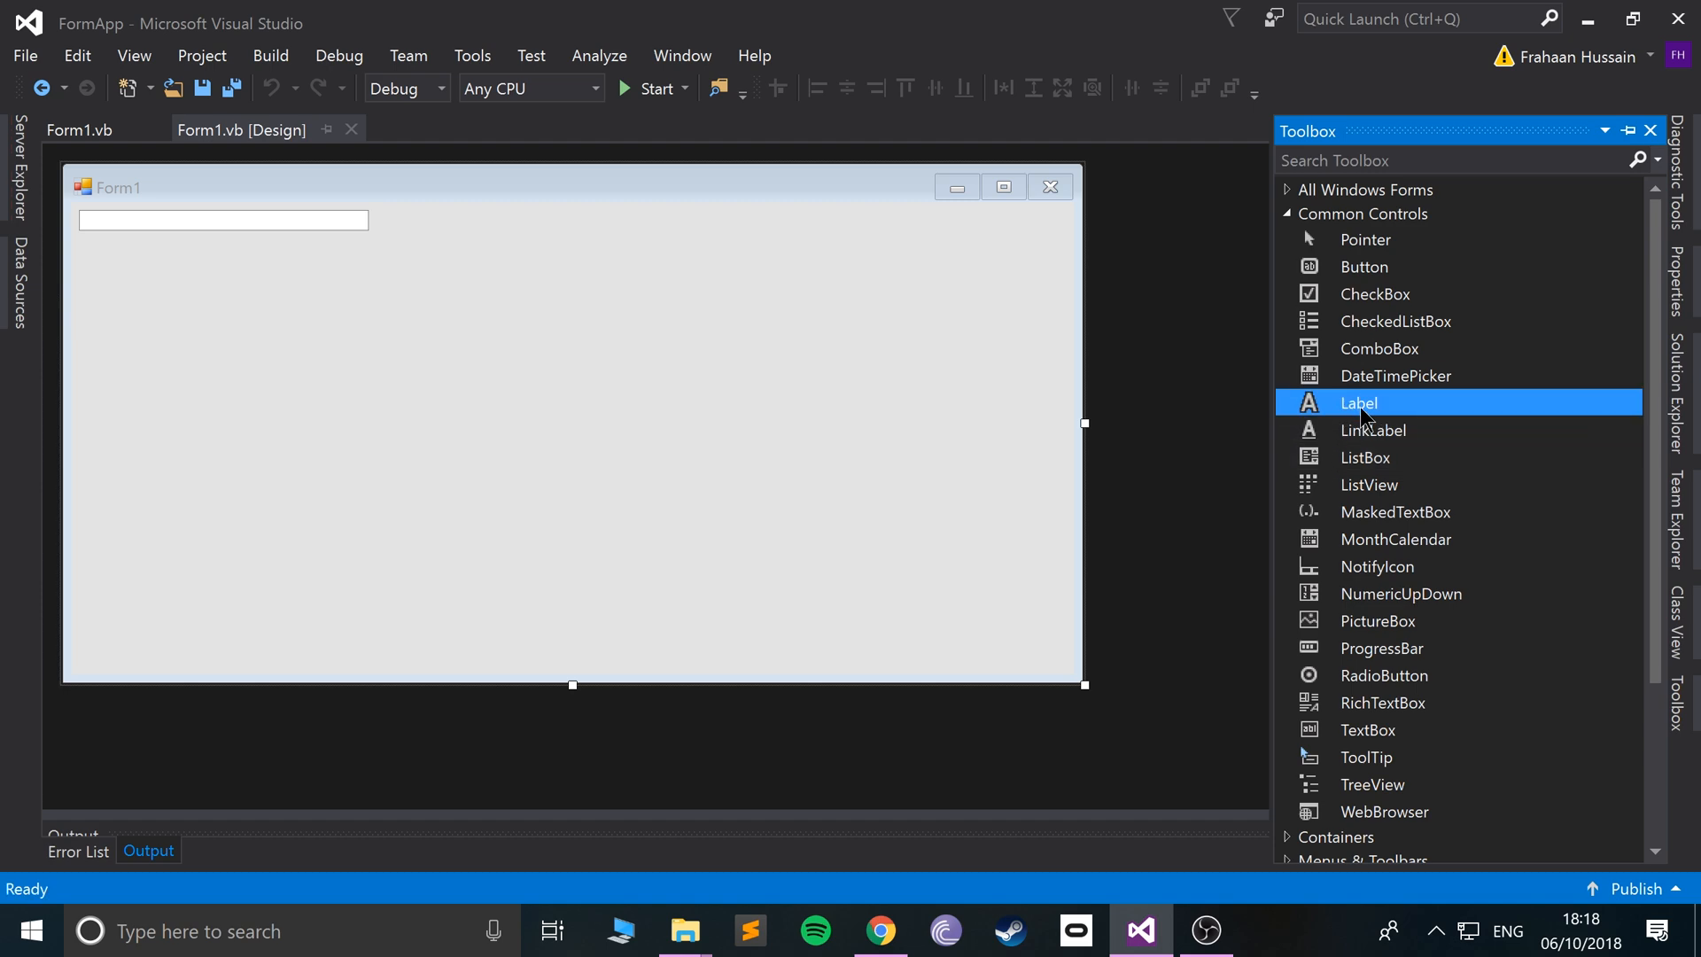
{"action": "left_click_drag", "start_coordinate": [1357, 402], "coordinate": [665, 380]}
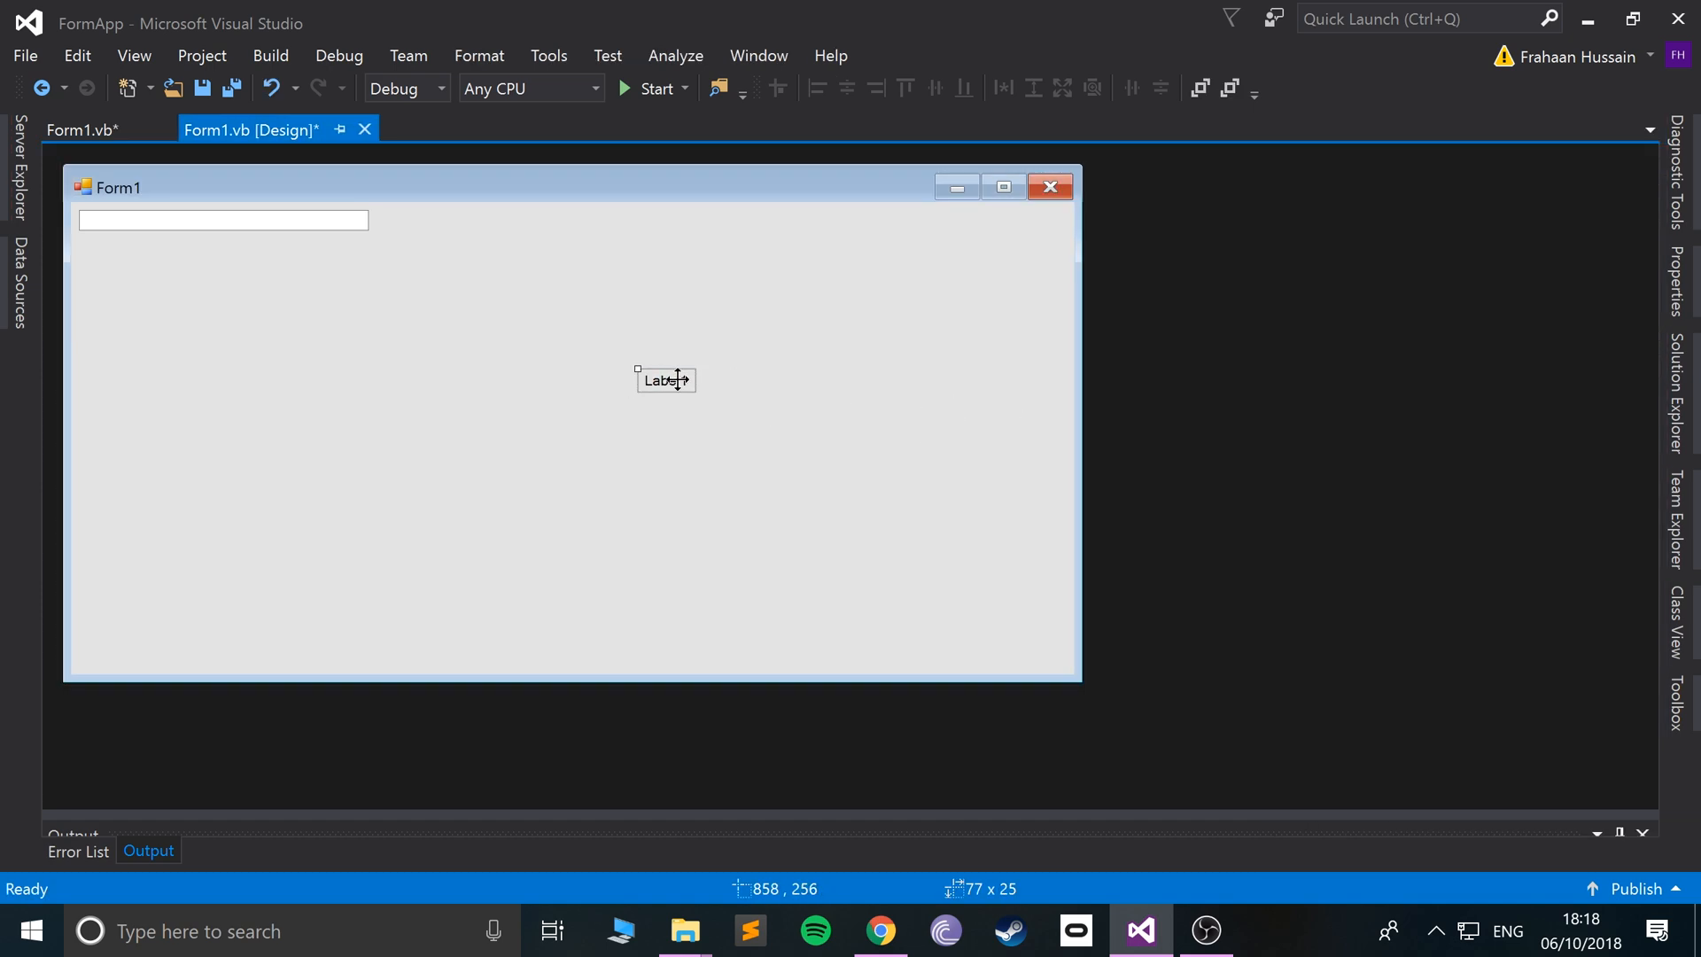
{"action": "left_click_drag", "start_coordinate": [662, 380], "coordinate": [130, 304]}
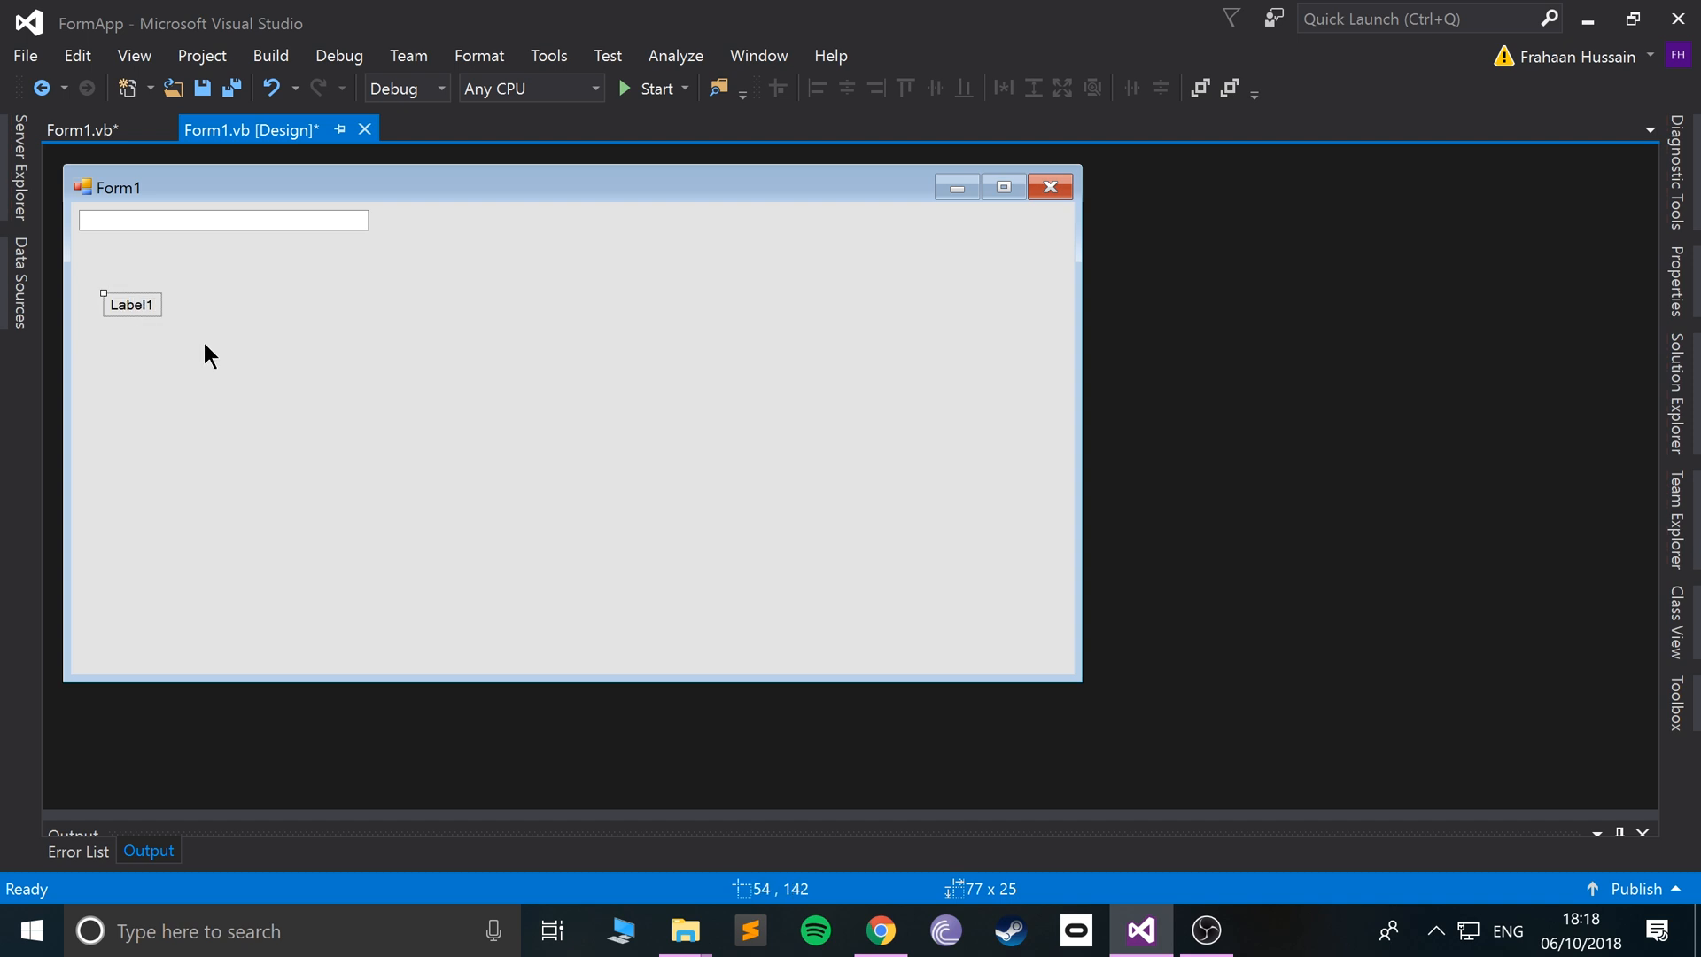
{"action": "mouse_move", "coordinate": [1688, 510]}
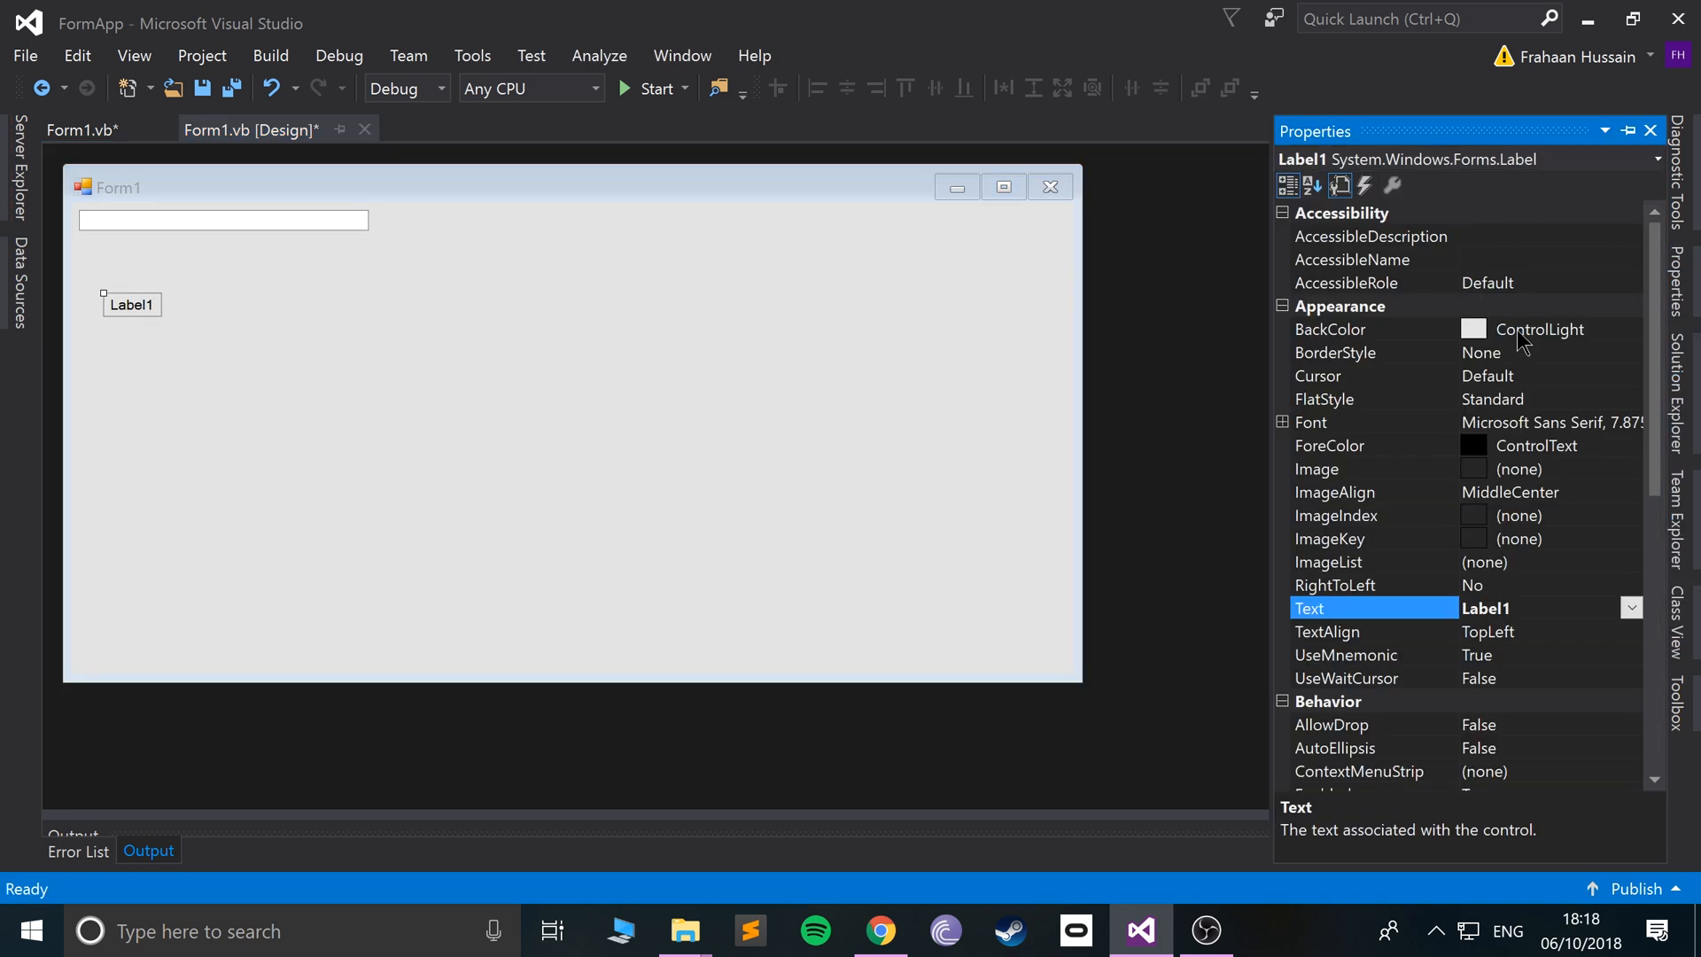
Change Label1's Text property to 'Frahaan' in the Properties window.
{"action": "scroll", "scroll_direction": "down", "scroll_amount": 3}
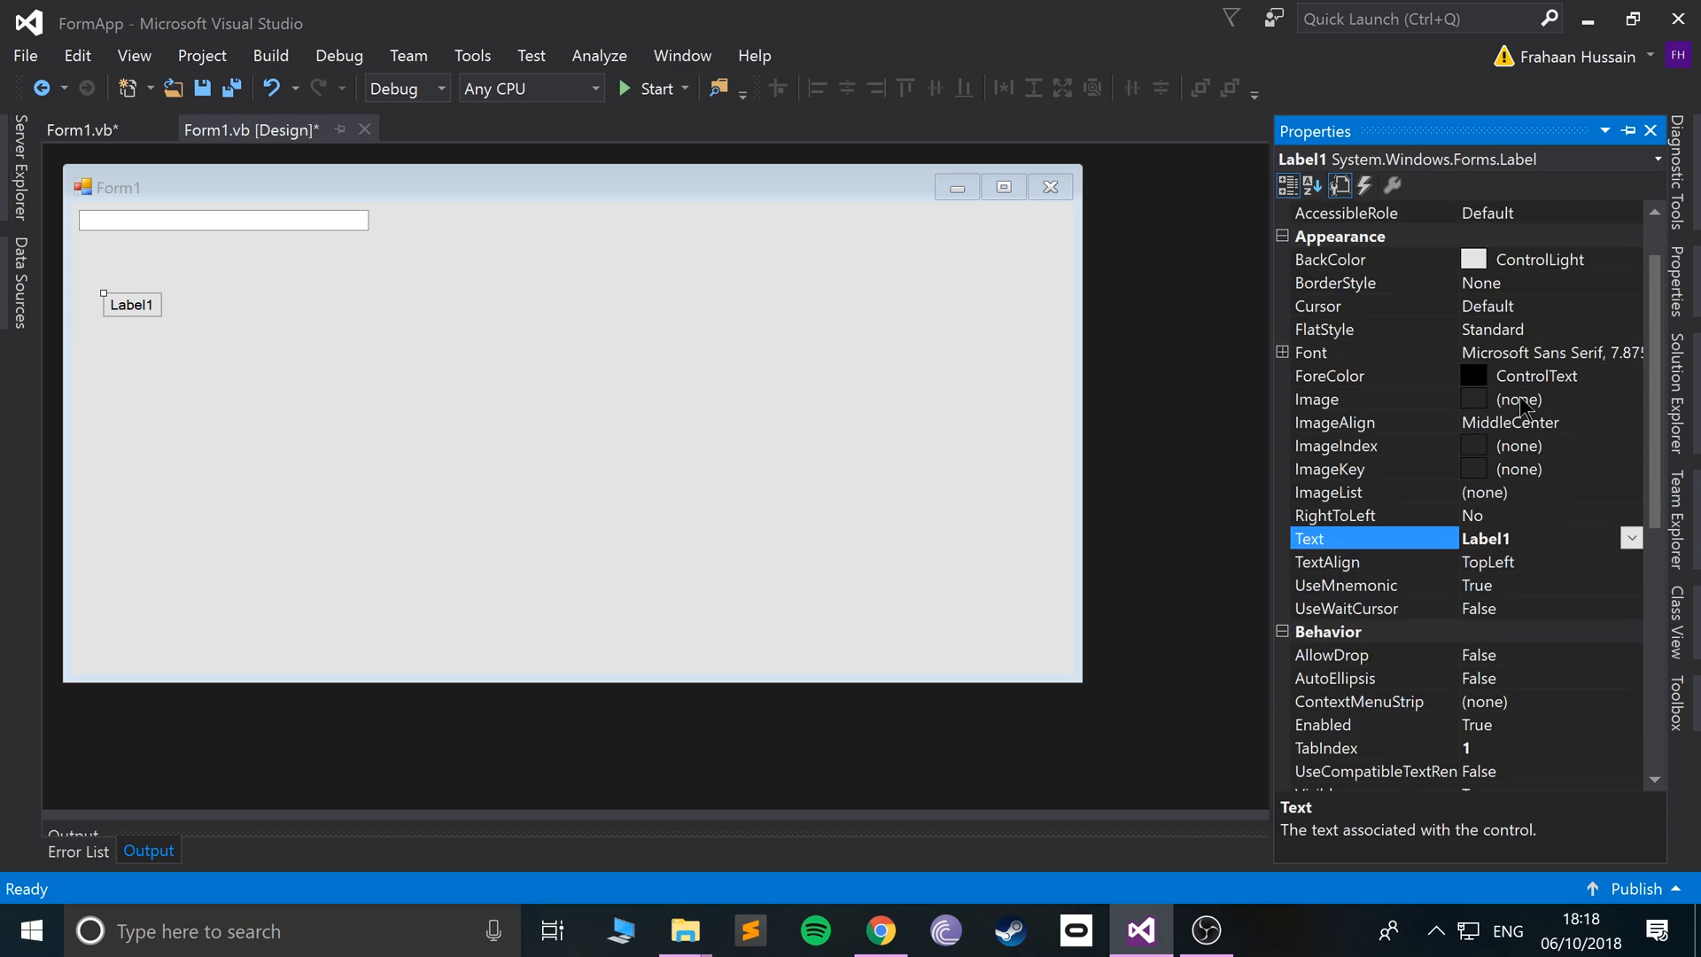
{"action": "scroll", "scroll_direction": "down", "scroll_amount": 3}
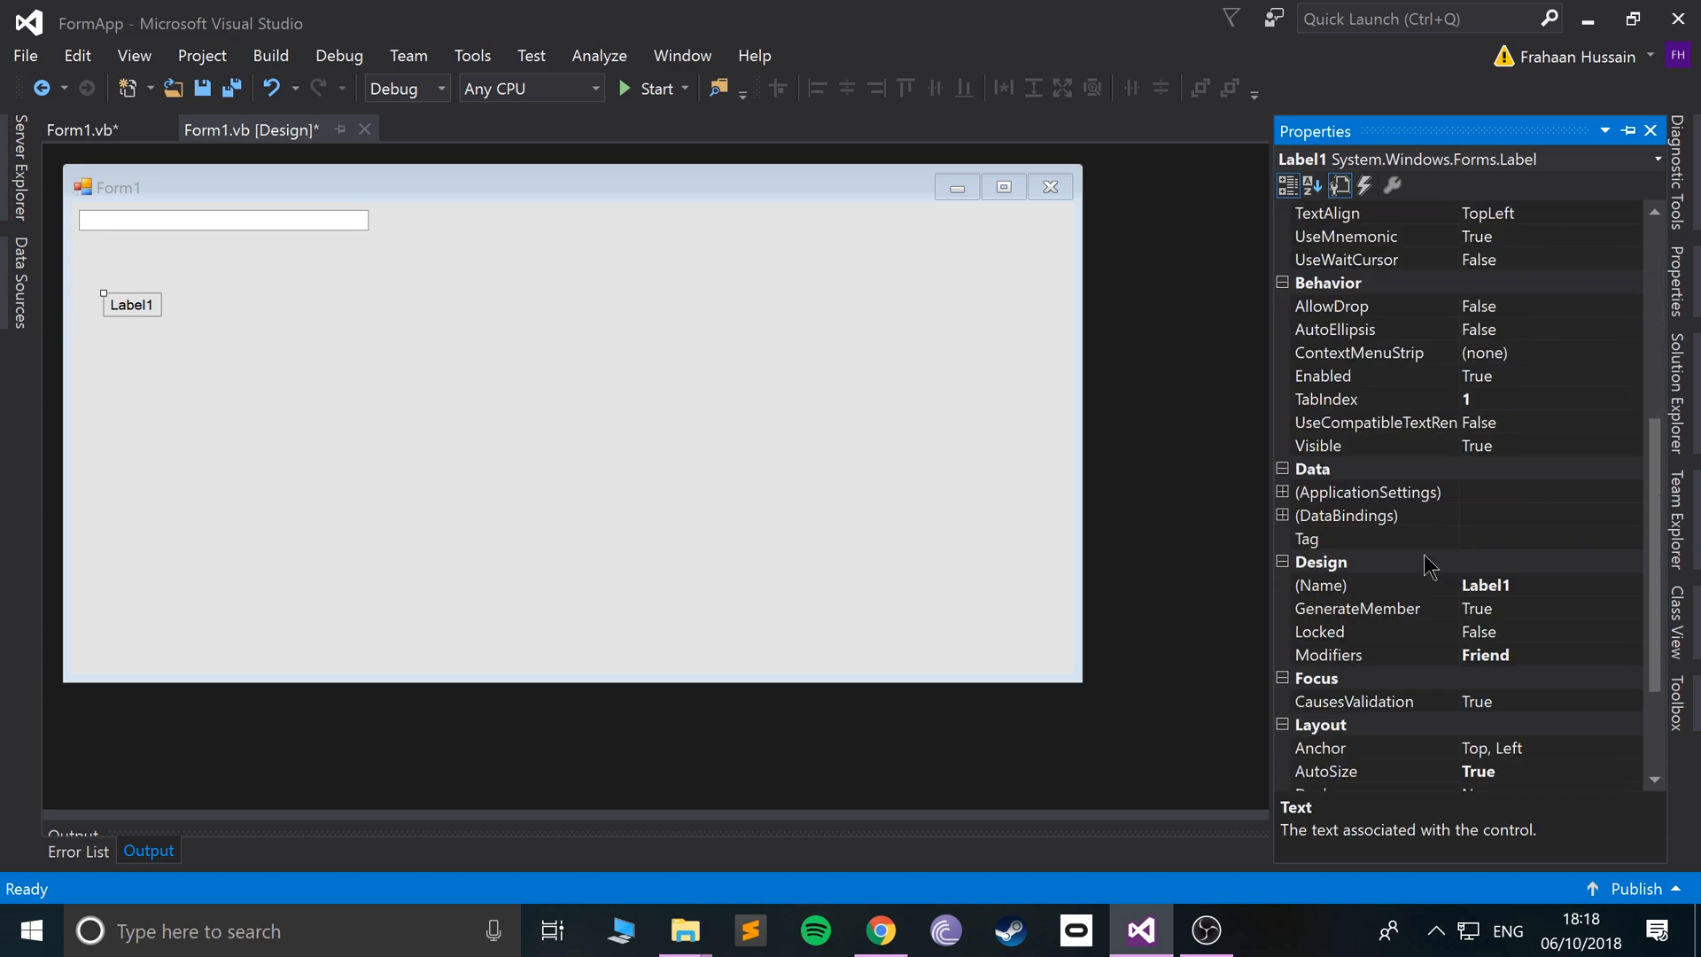
{"action": "left_click", "coordinate": [1320, 585]}
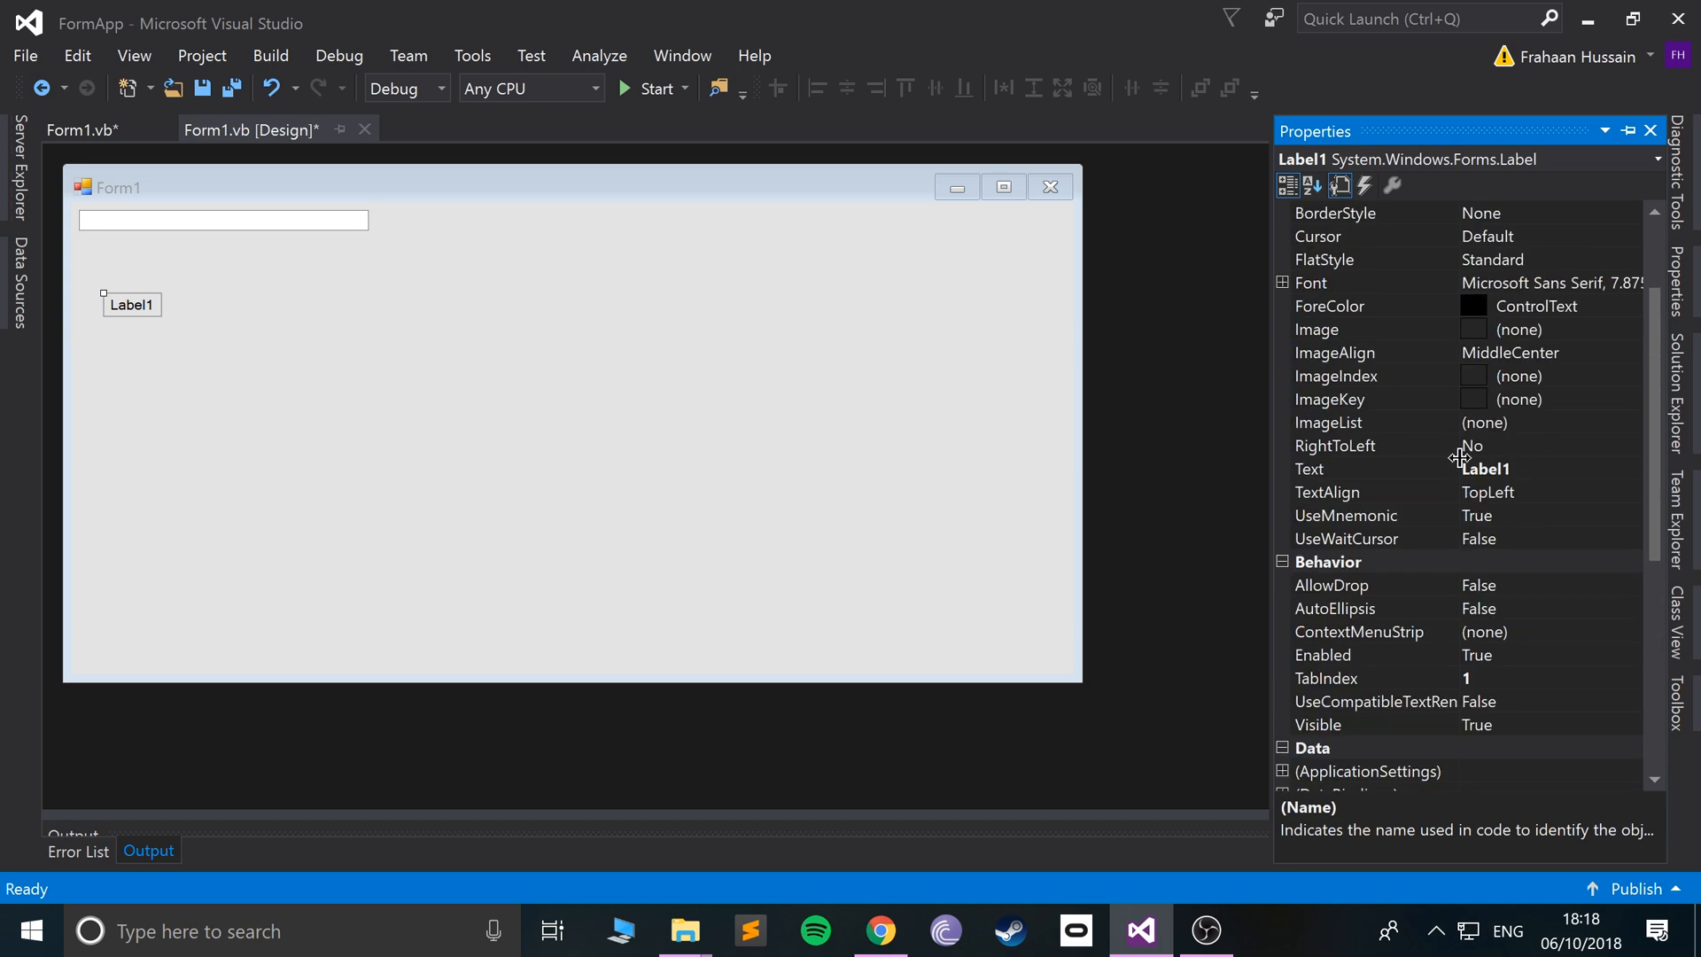
{"action": "type", "text": "Frahaan"}
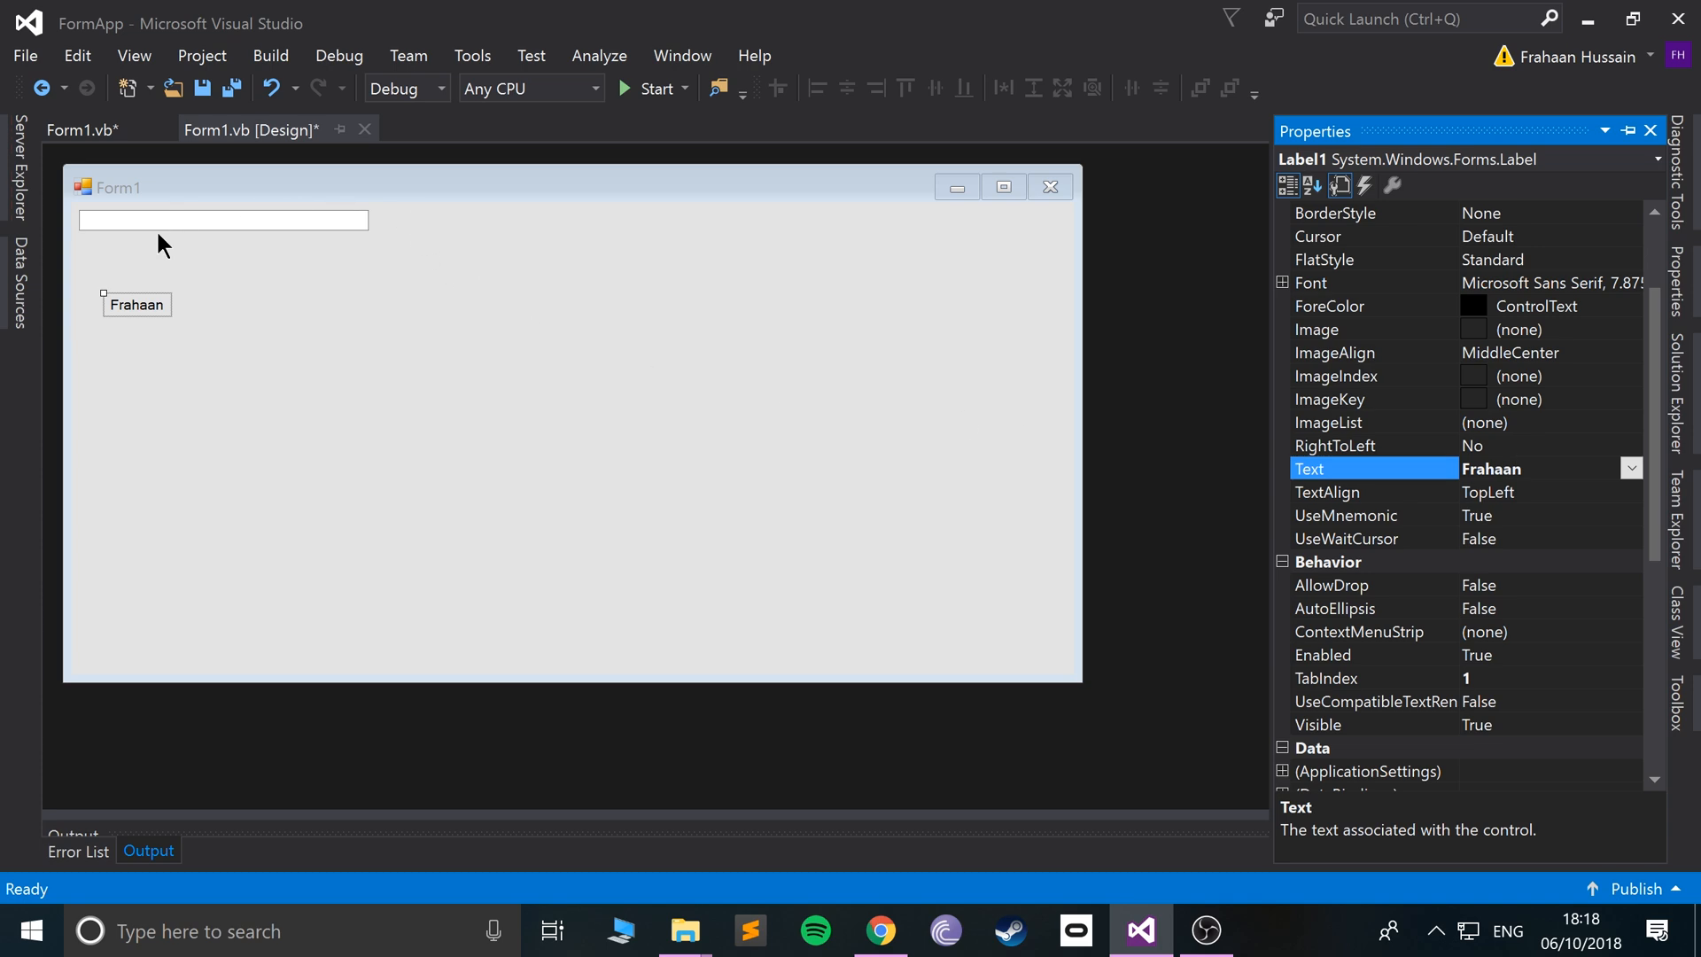
{"action": "left_click", "coordinate": [654, 87]}
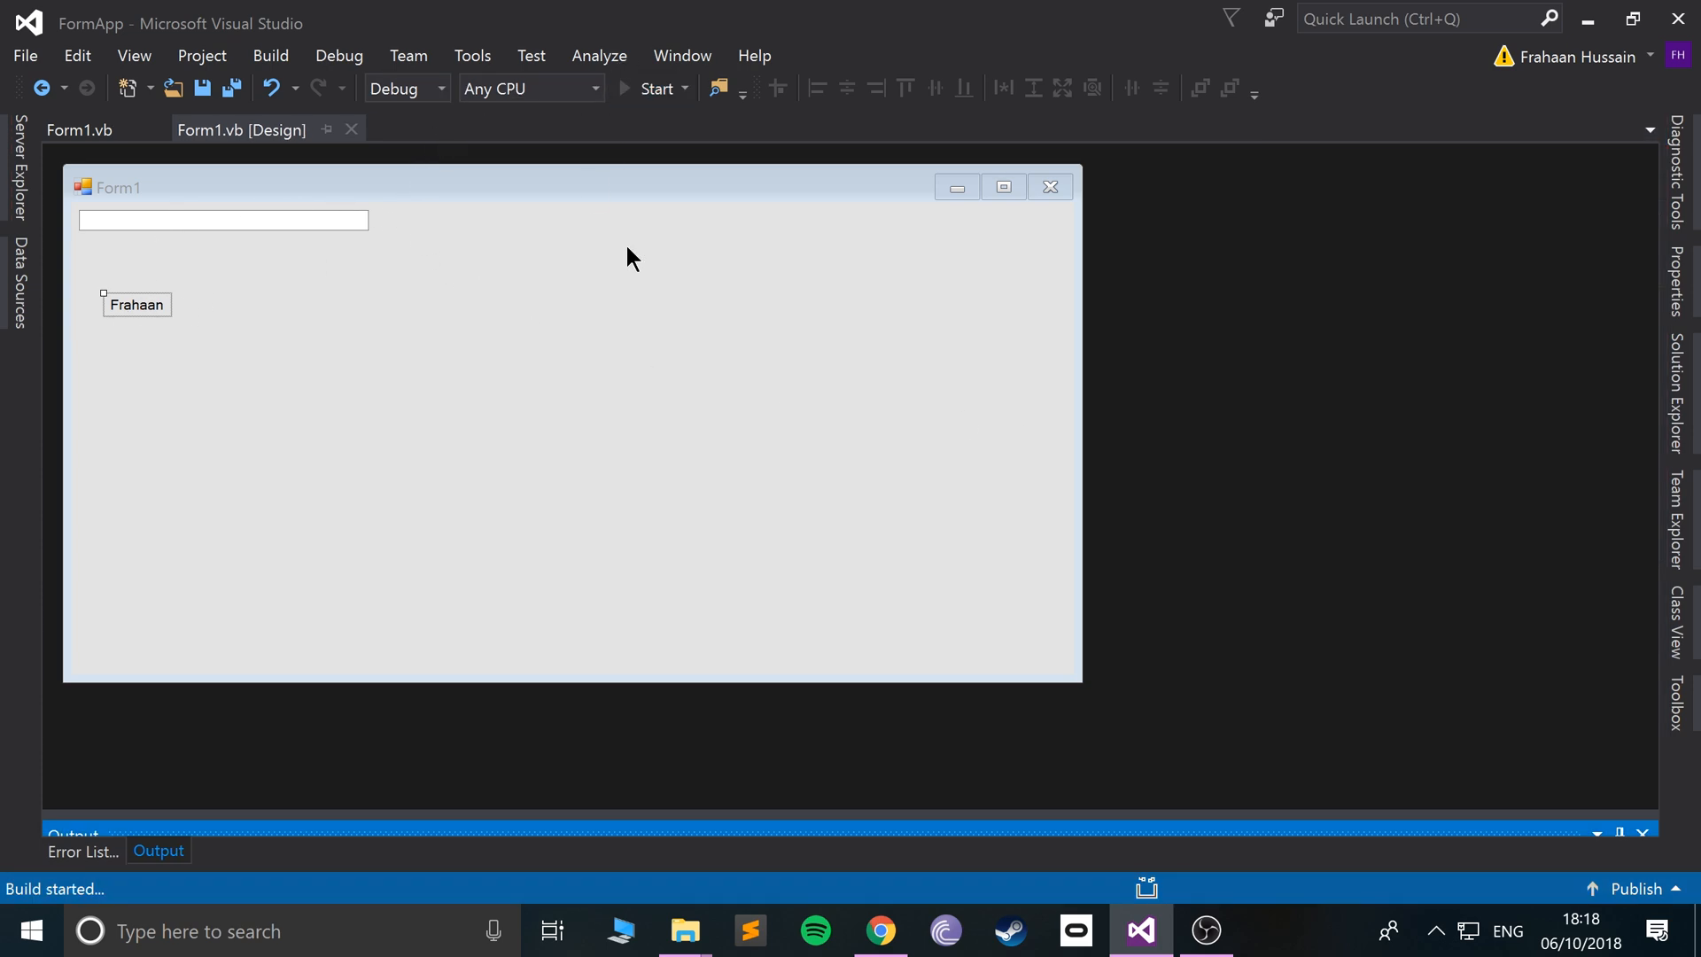
Start building and running the Form1 project.
{"action": "left_click", "coordinate": [656, 89]}
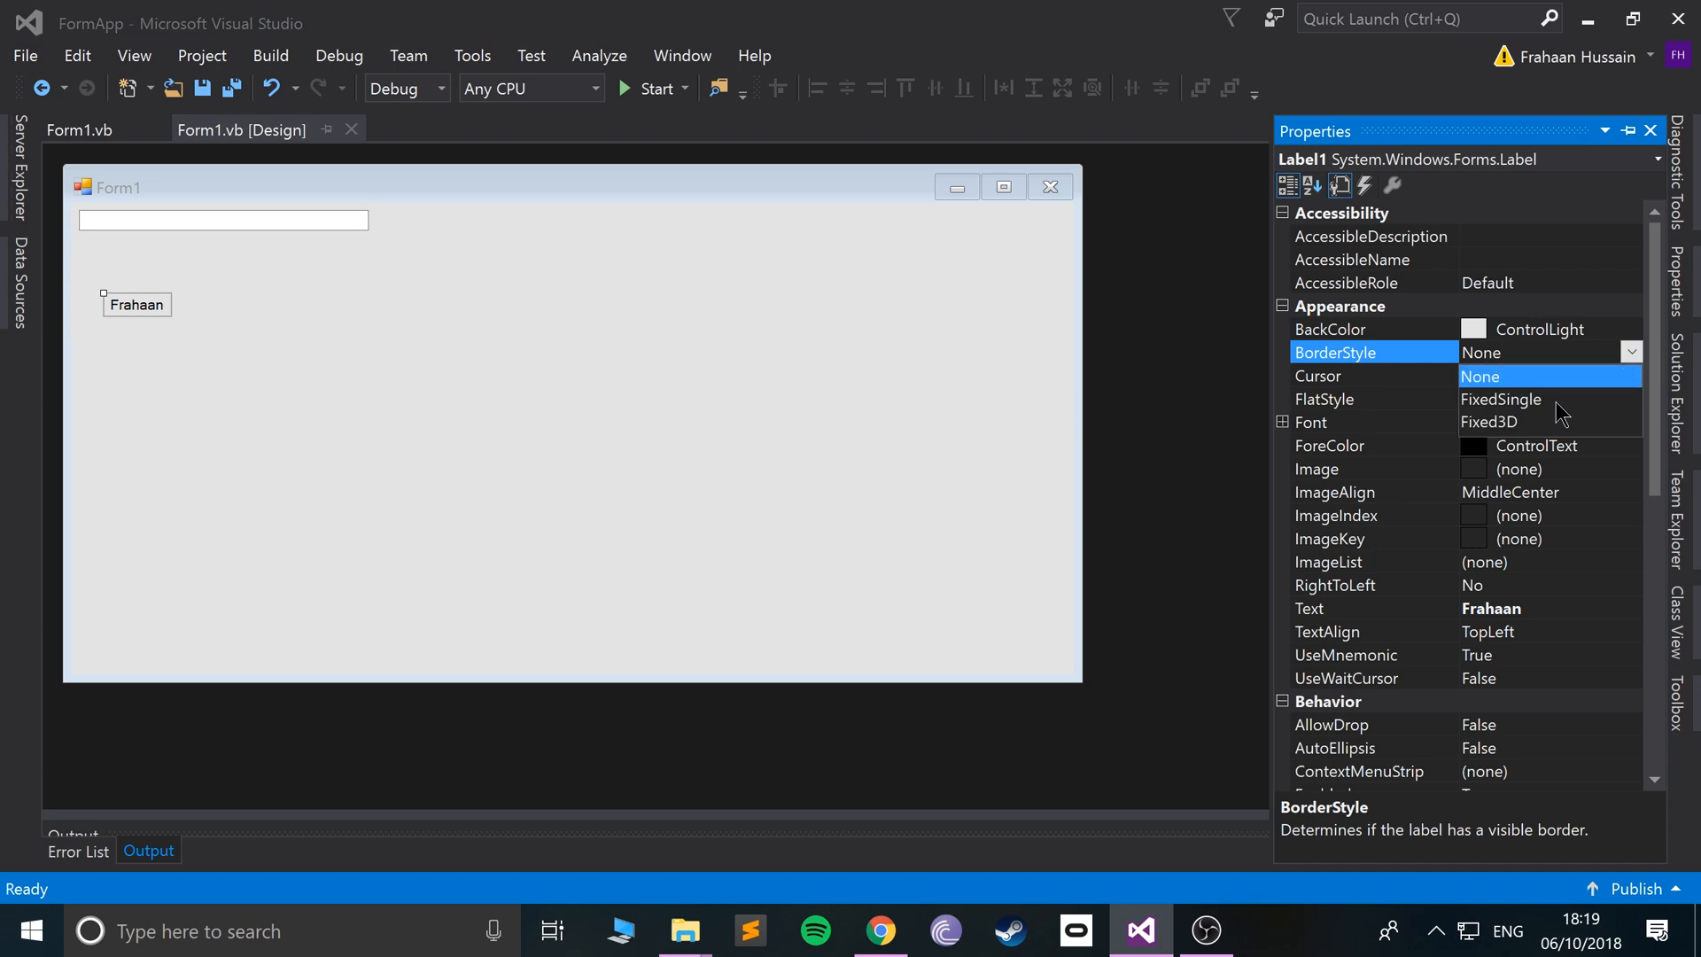
Set the Frahaan label's BorderStyle to Fixed3D, test-run the form, and start a line in Form1_Load.
{"action": "left_click", "coordinate": [1492, 421]}
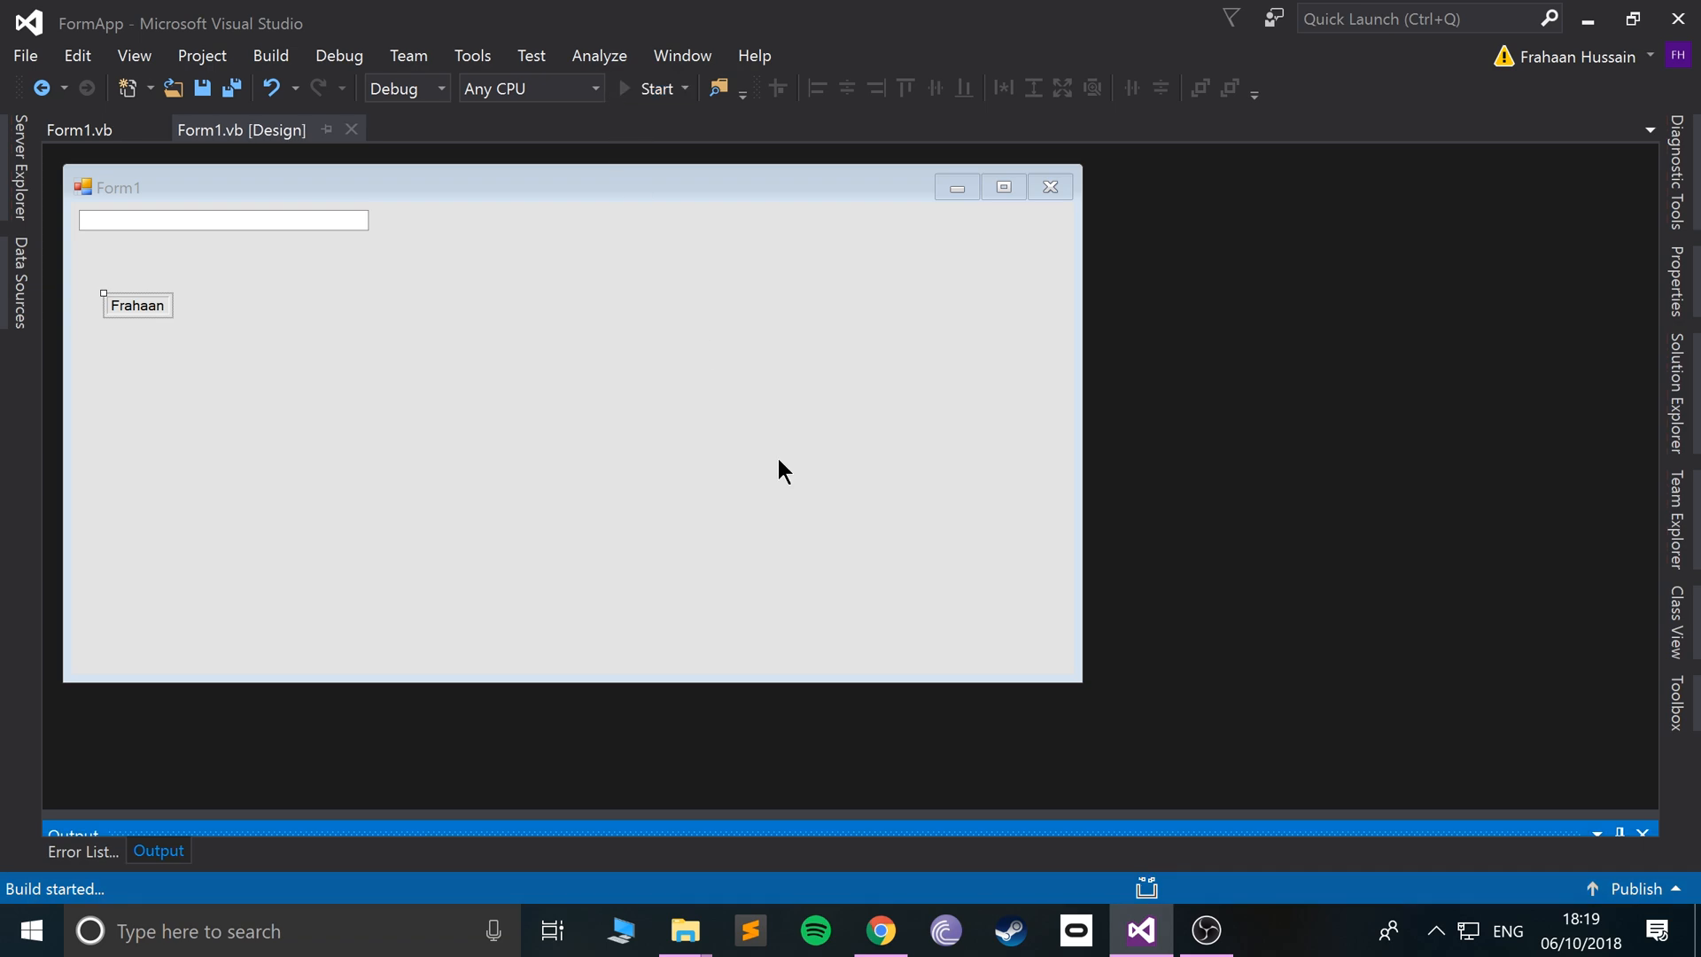
{"action": "left_click", "coordinate": [655, 89]}
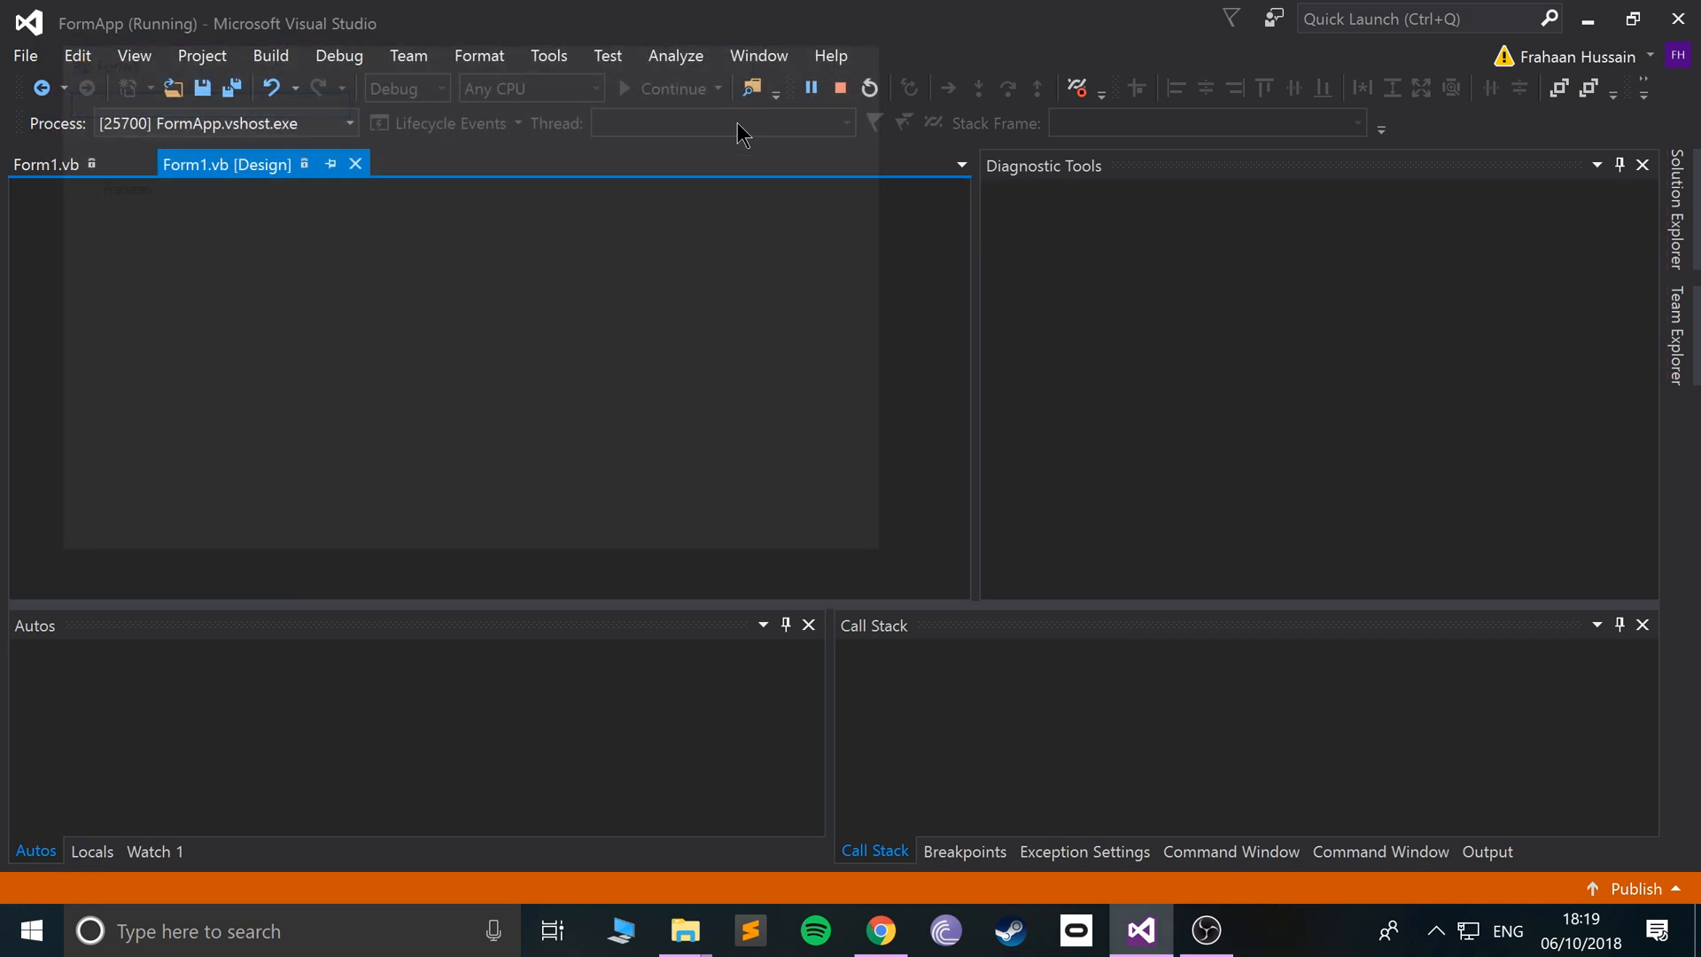
{"action": "left_click", "coordinate": [840, 88]}
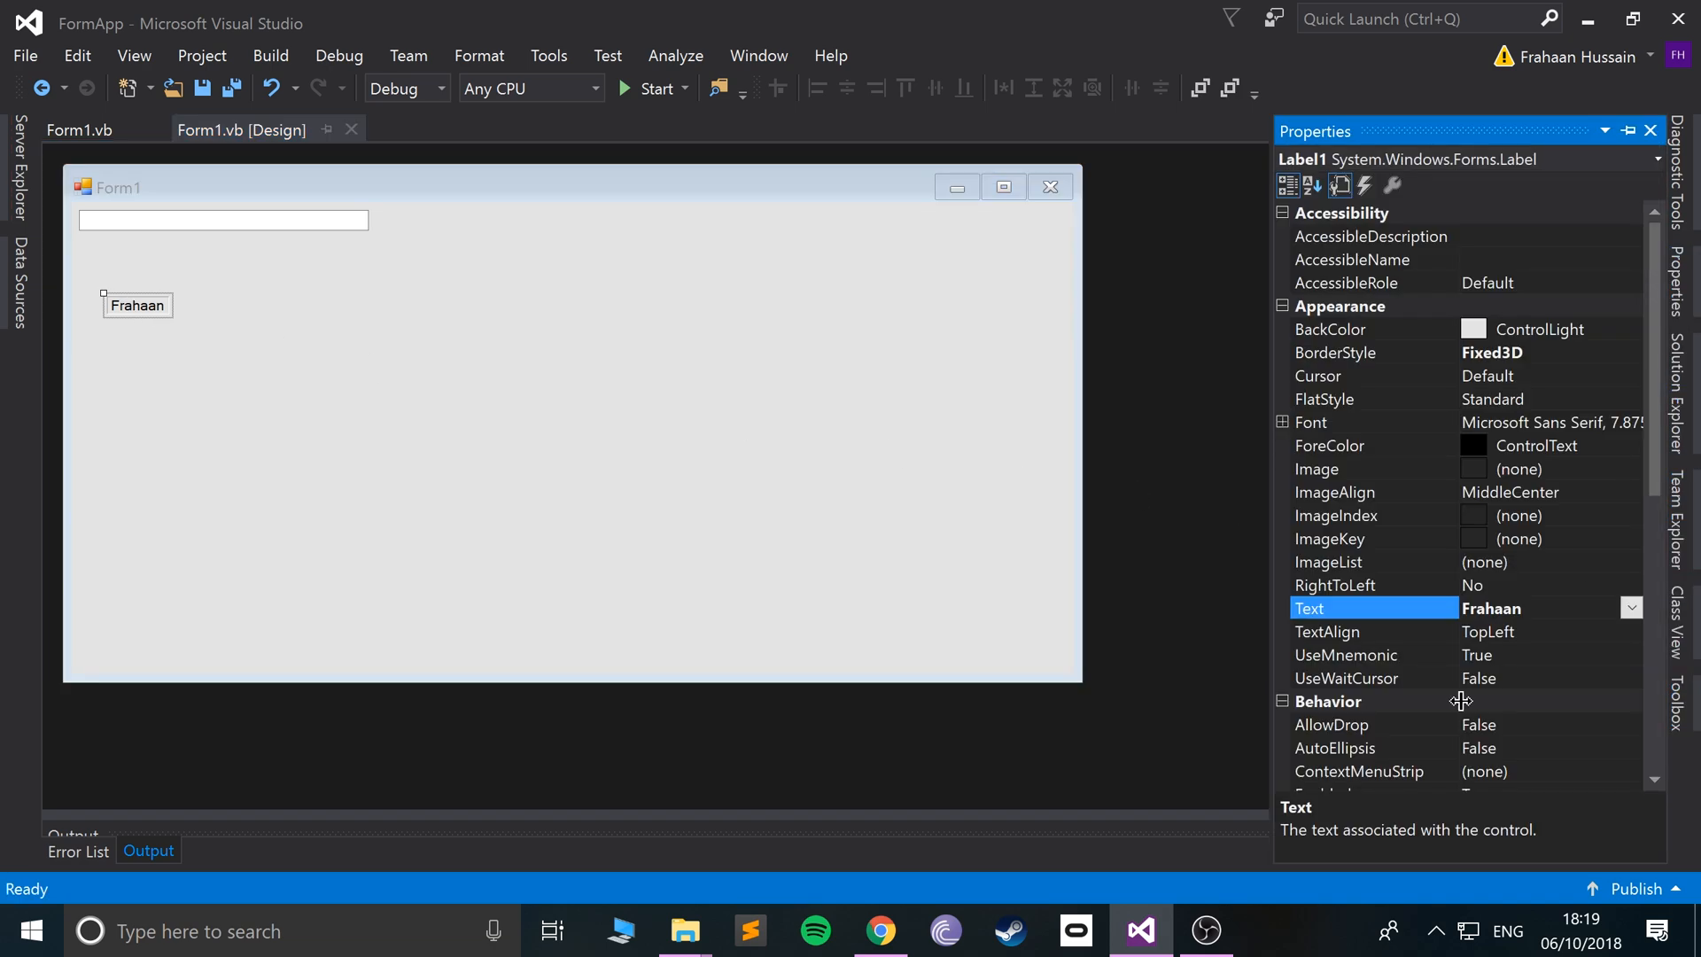
{"action": "scroll", "scroll_direction": "down", "scroll_amount": 3}
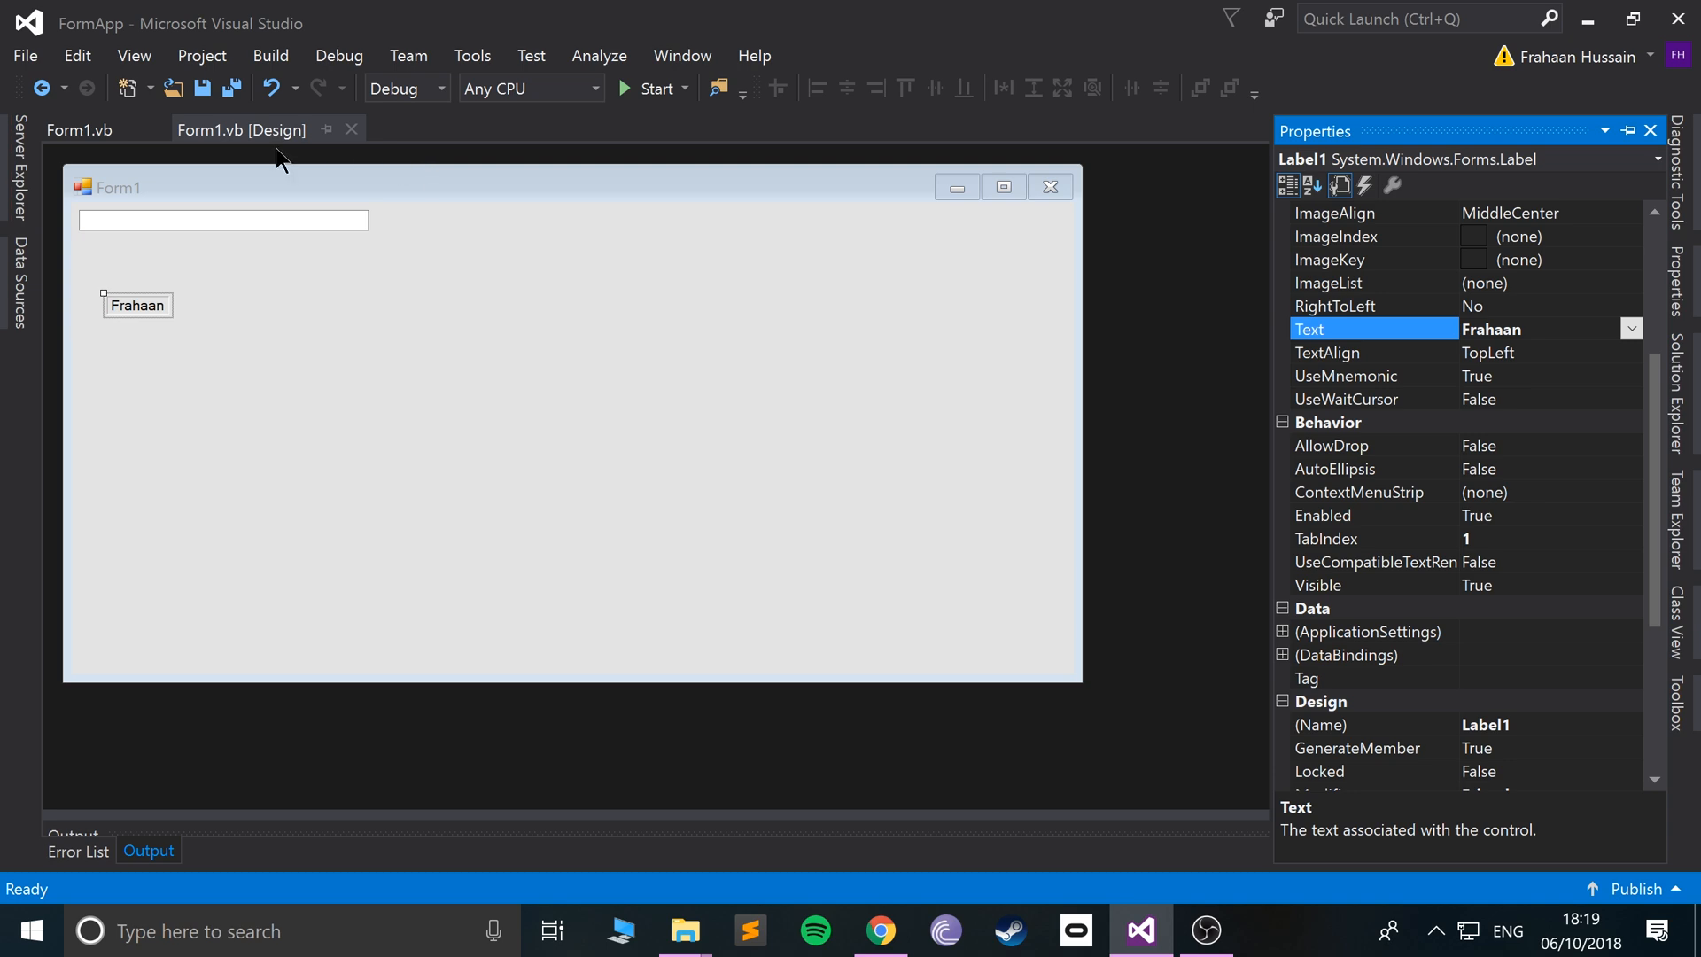
{"action": "type", "text": "L"}
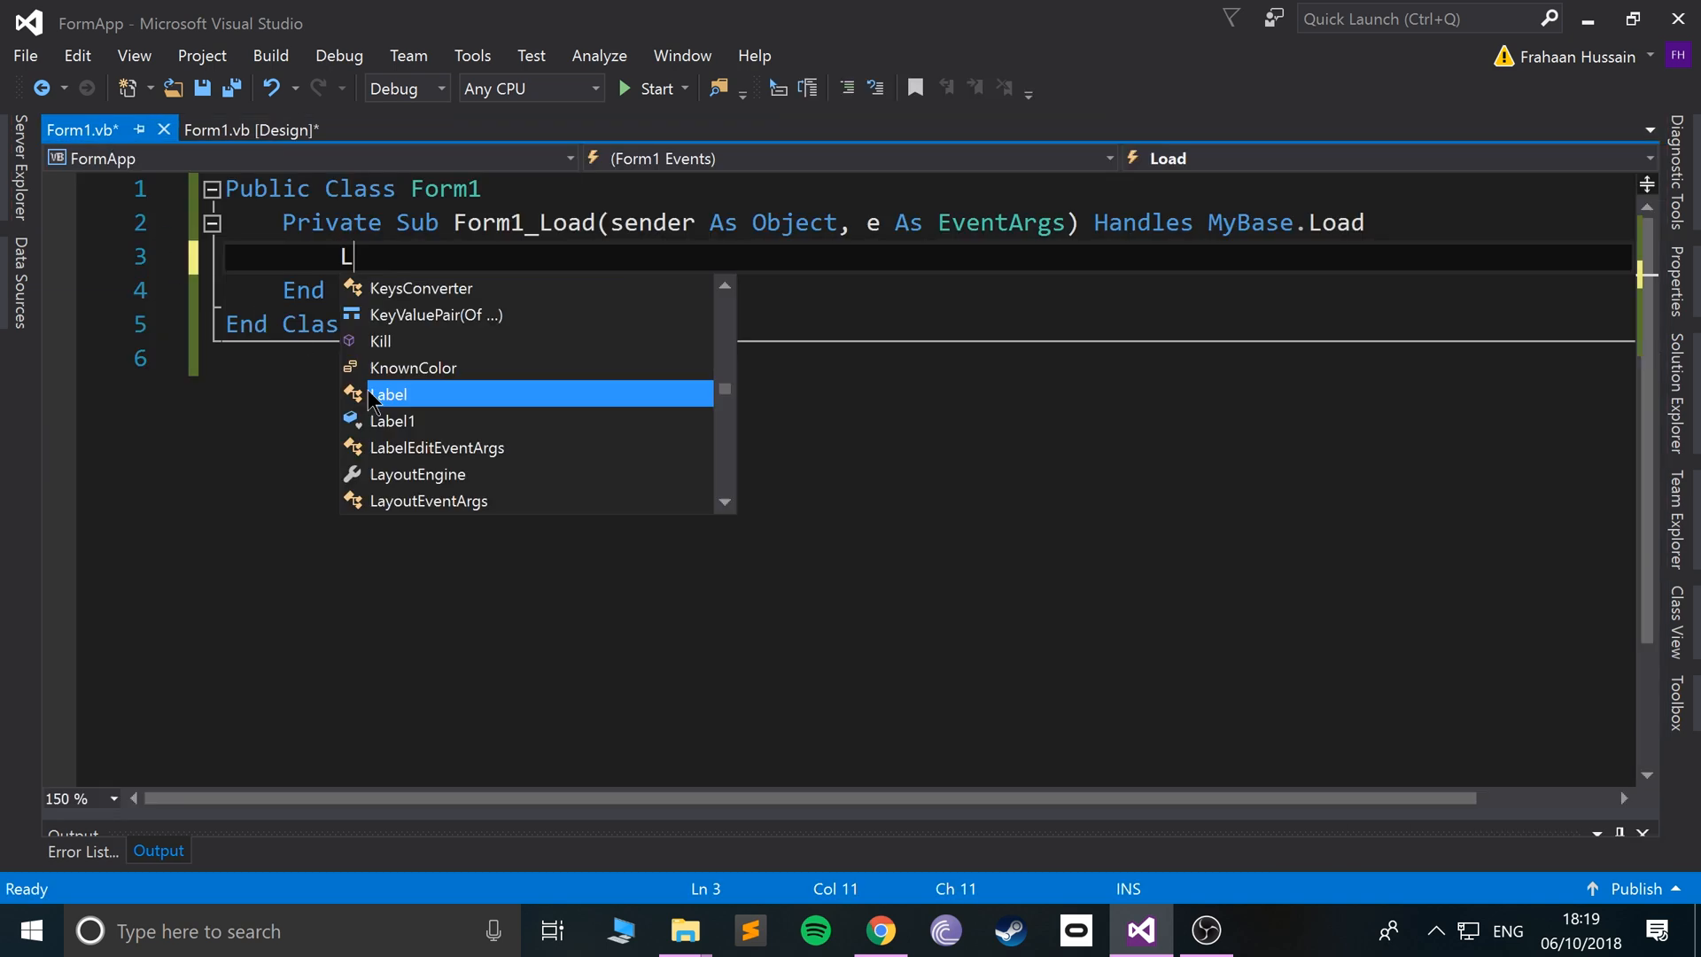
Continue the partial 'Label1.' line in the Form1_Load handler.
{"action": "type", "text": "abel1."}
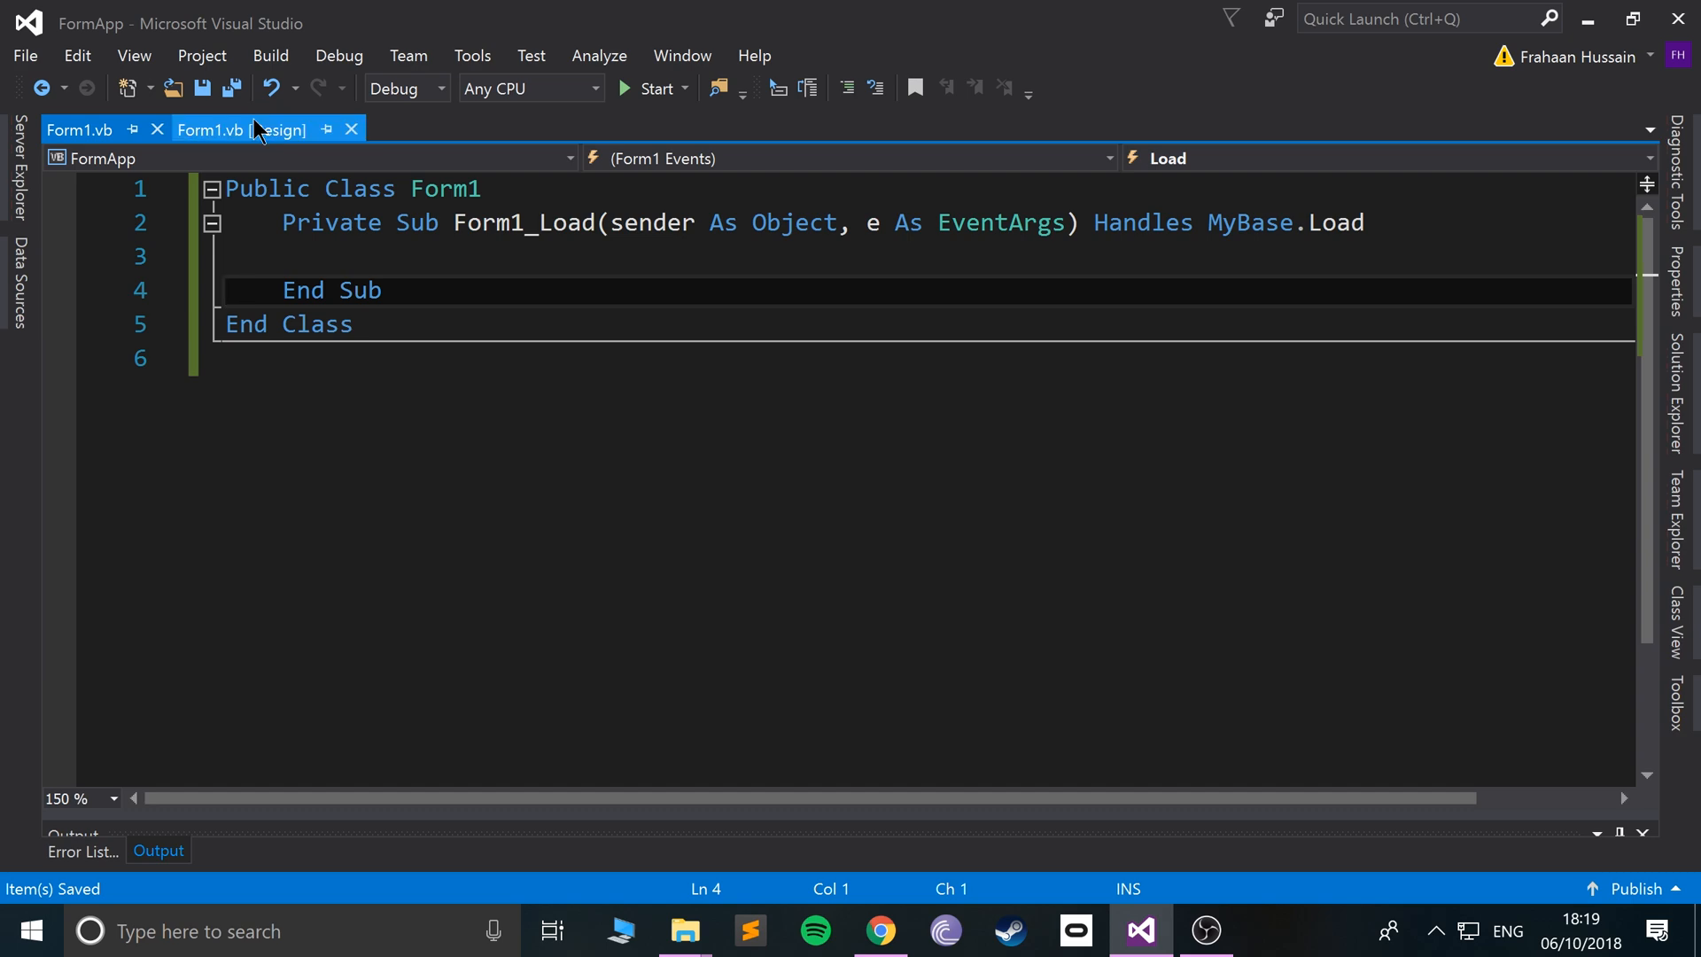
Return to the Form1.vb [Design] view showing the TextBox and bordered Frahaan label.
{"action": "left_click", "coordinate": [241, 129]}
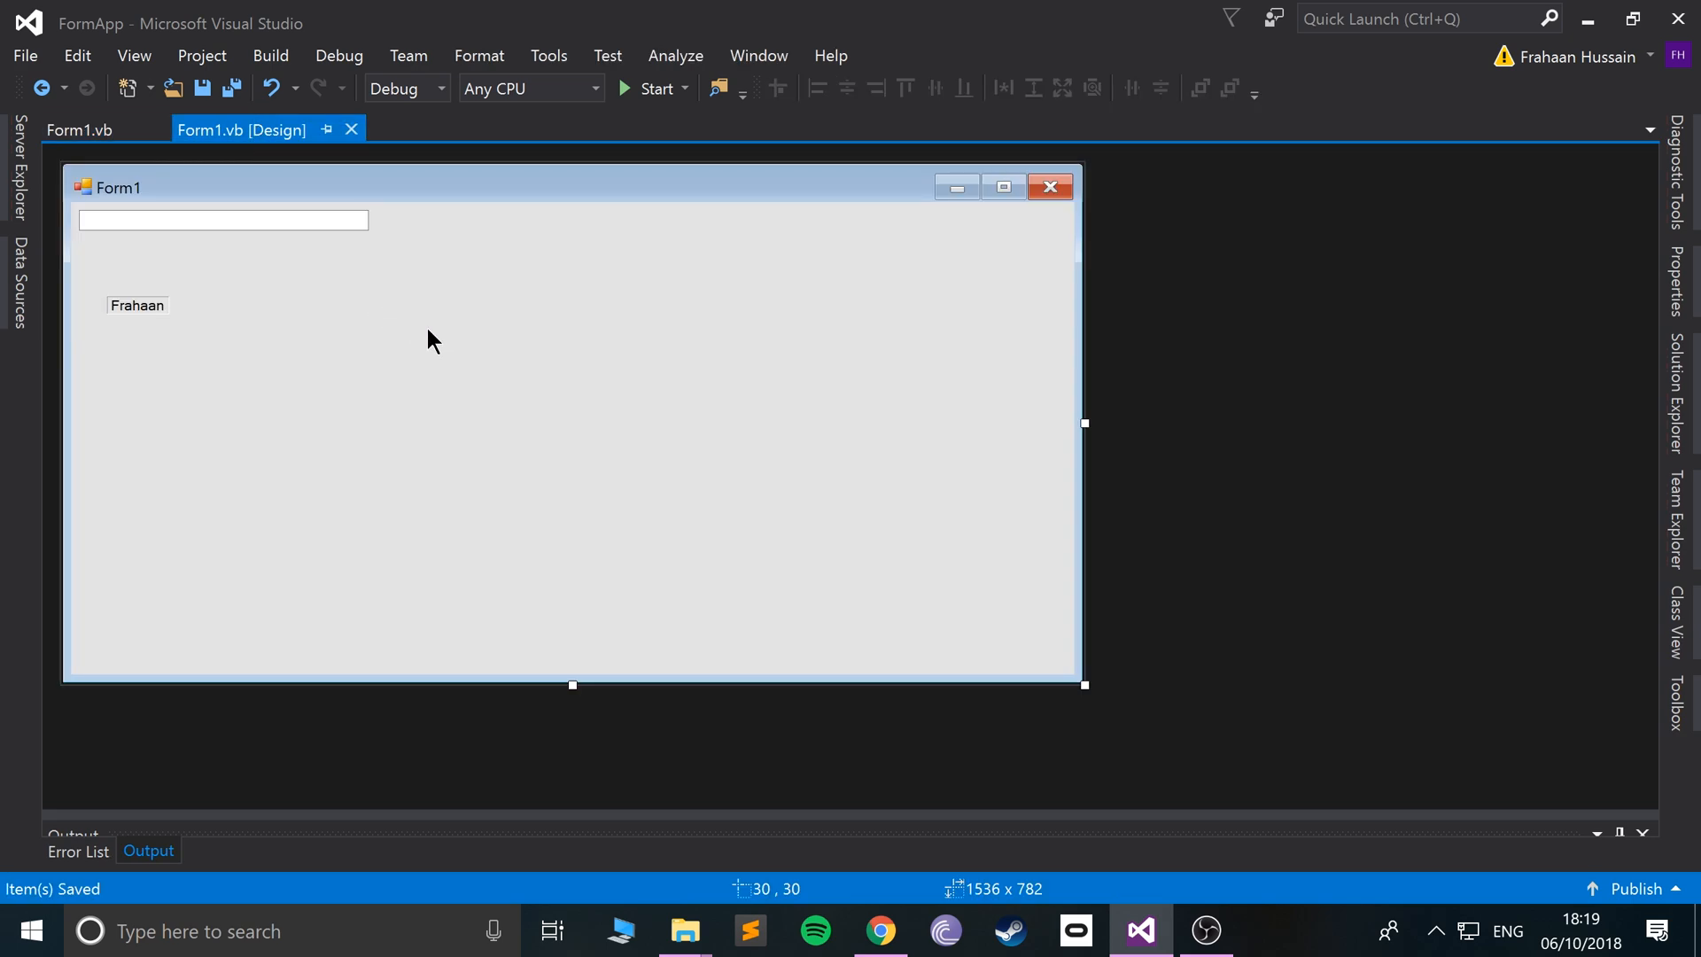
{"action": "mouse_move", "coordinate": [180, 404]}
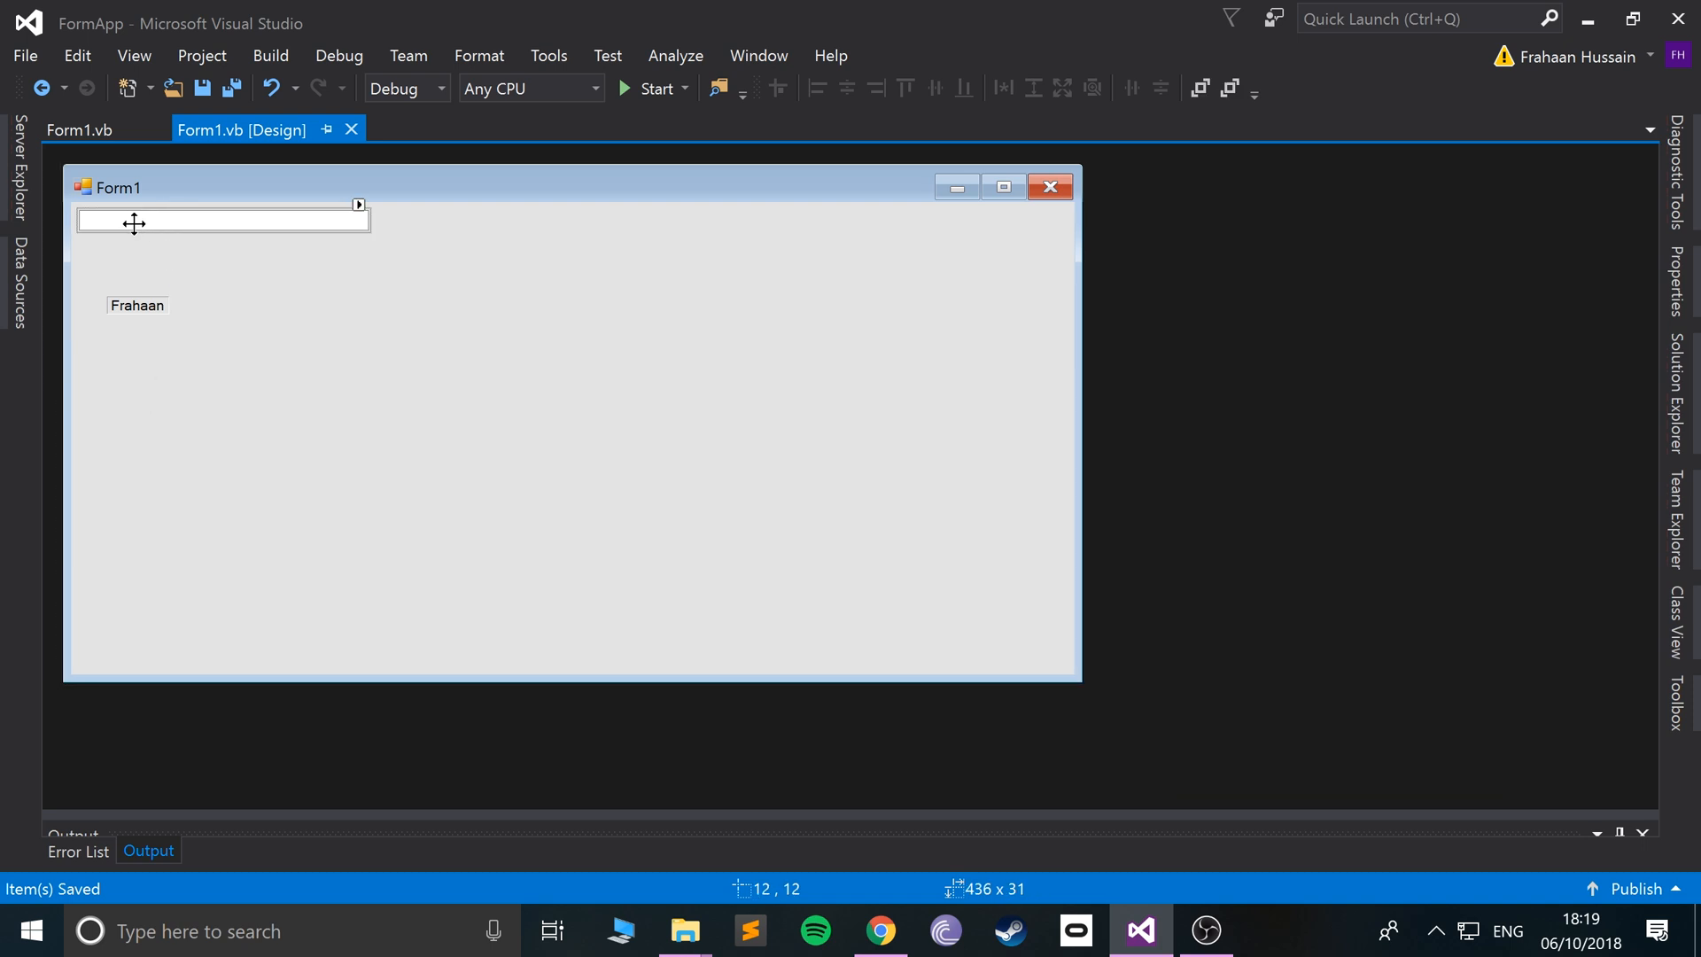
{"action": "mouse_move", "coordinate": [139, 305]}
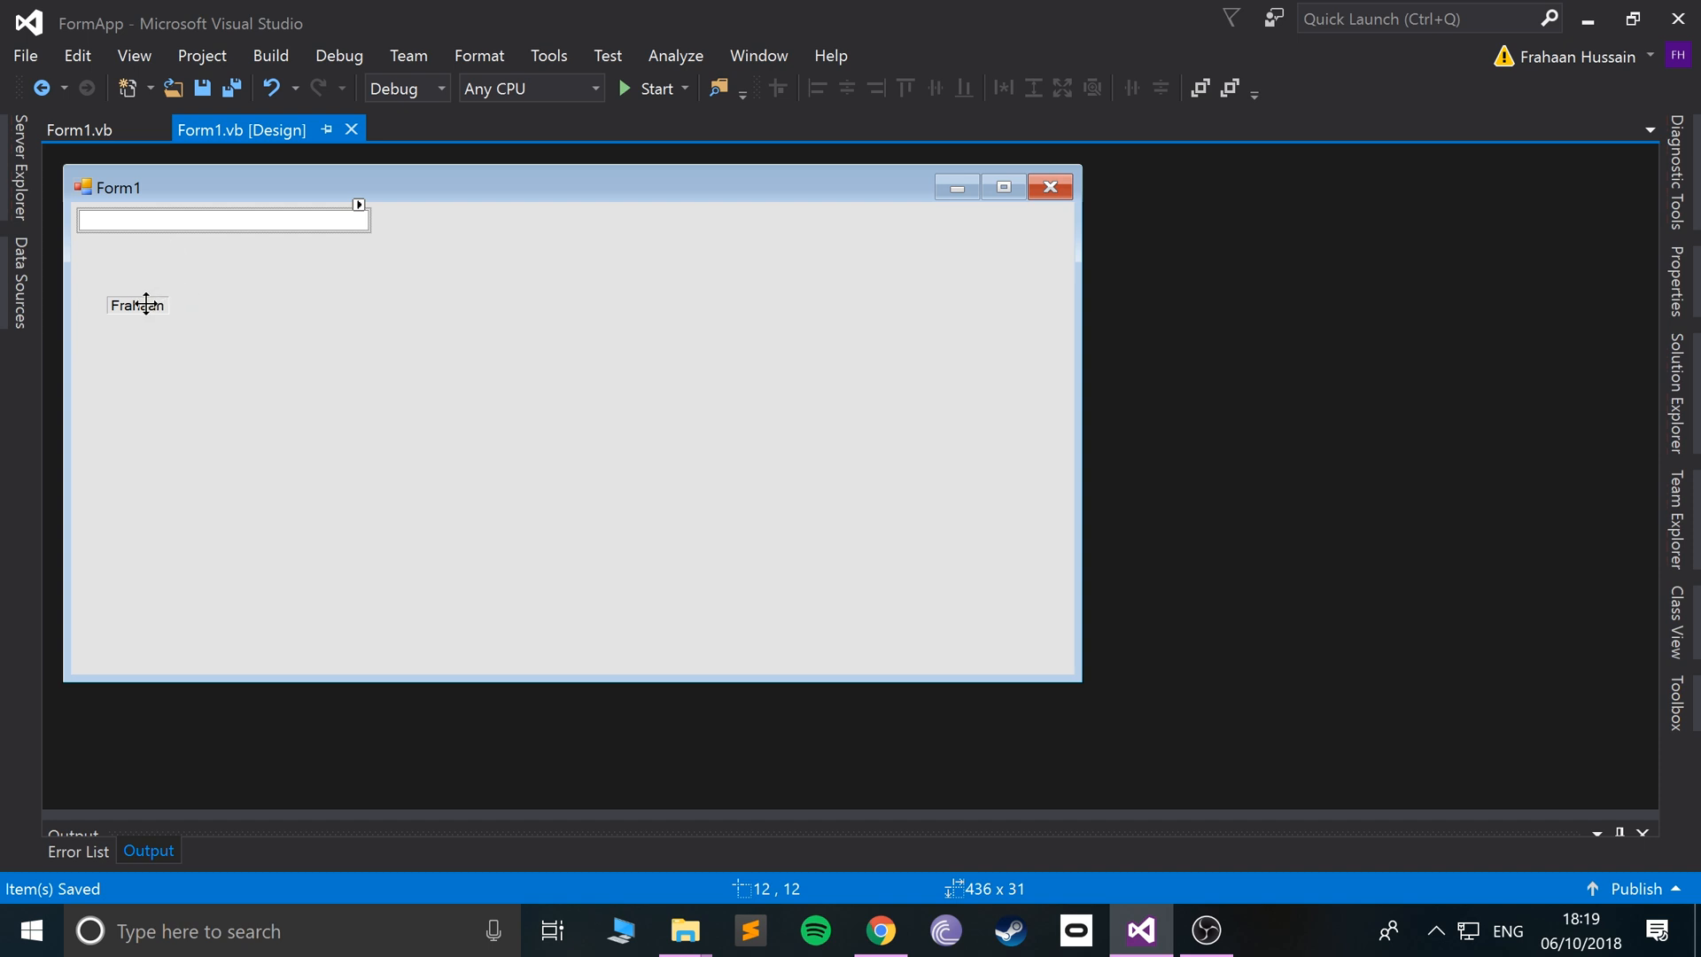
{"action": "mouse_move", "coordinate": [169, 241]}
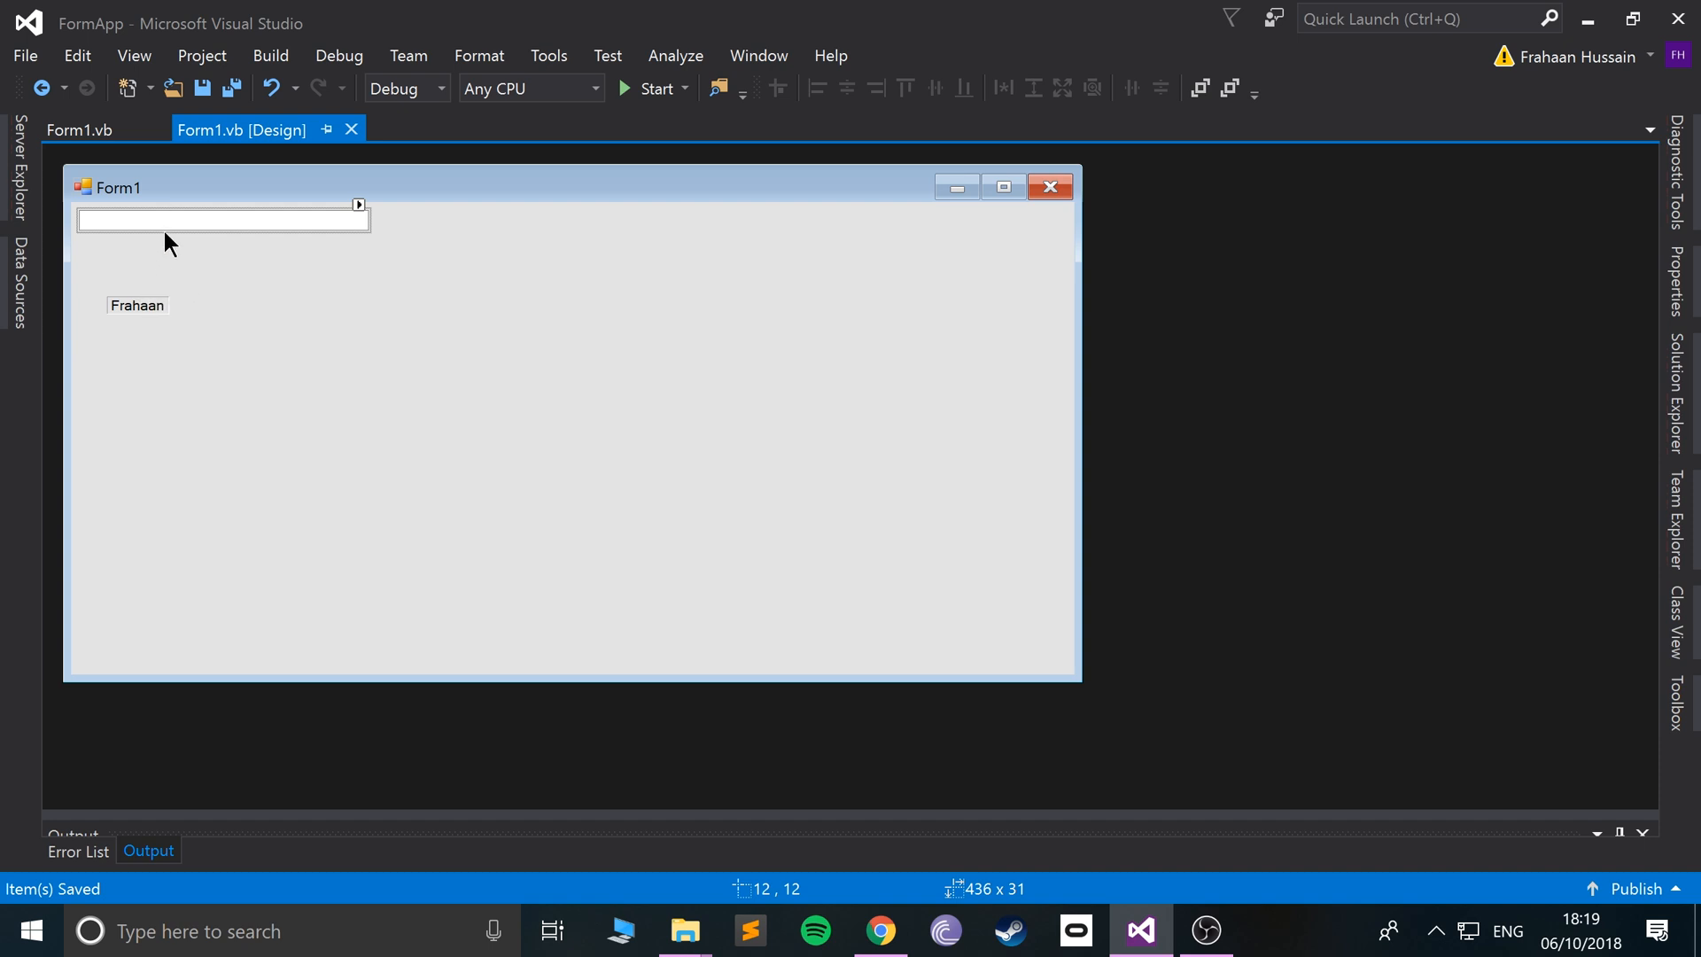
{"action": "mouse_move", "coordinate": [174, 212]}
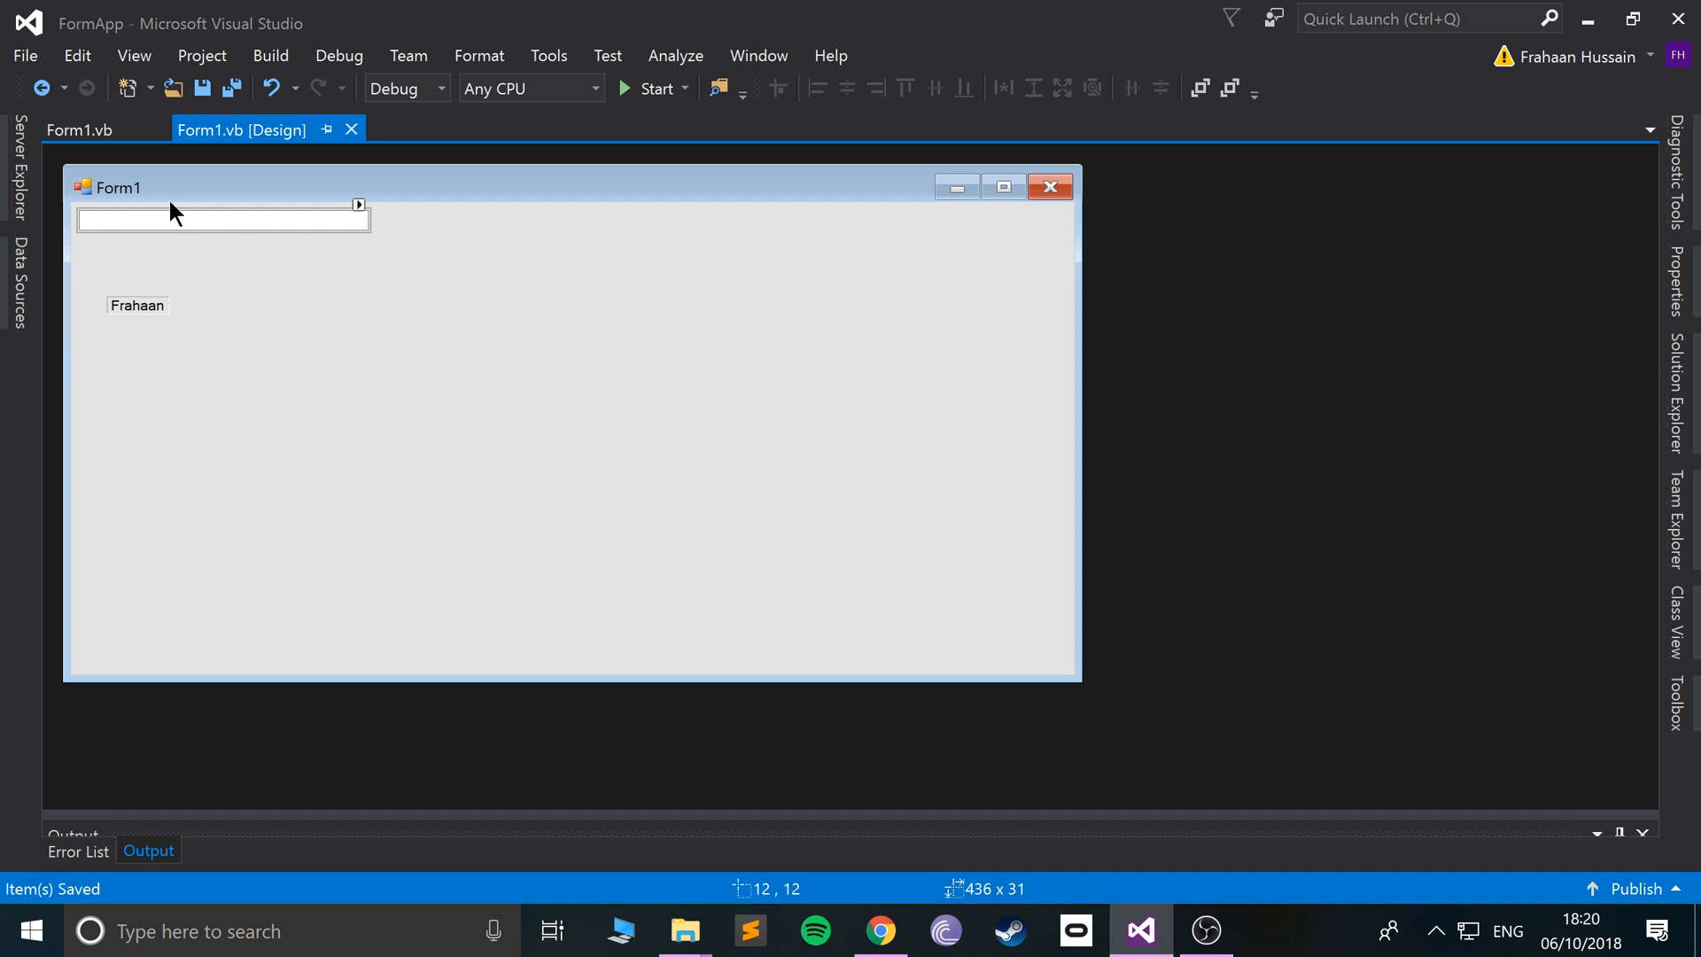